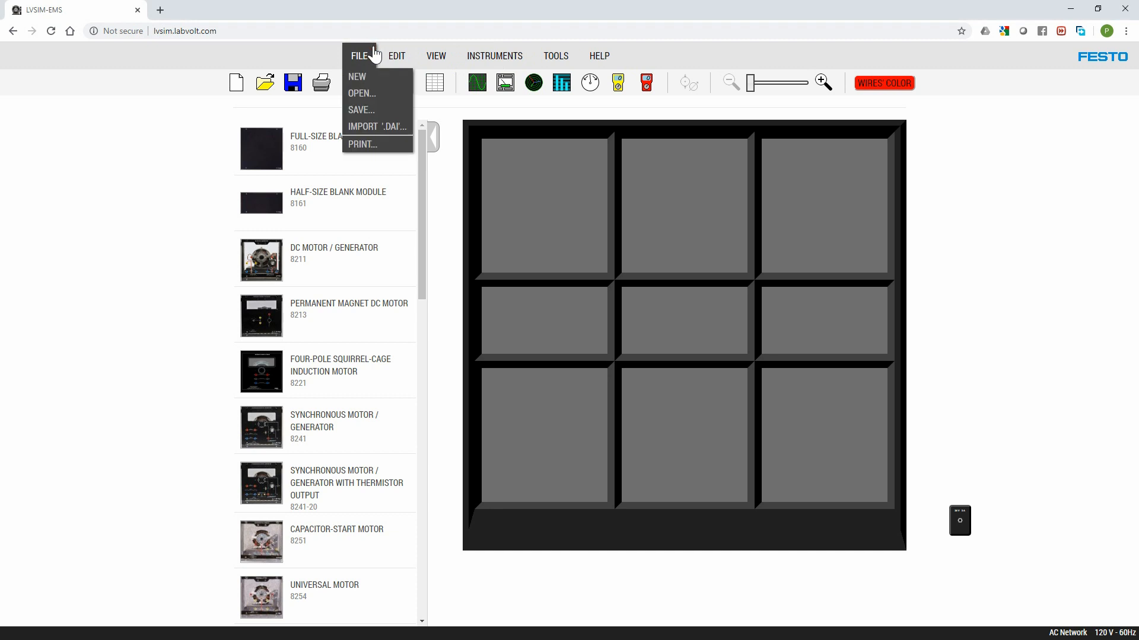
# Step: Load the saved induction-motor setup from a local file and close the phasor analyzer that pops up
pyautogui.click(361, 93)
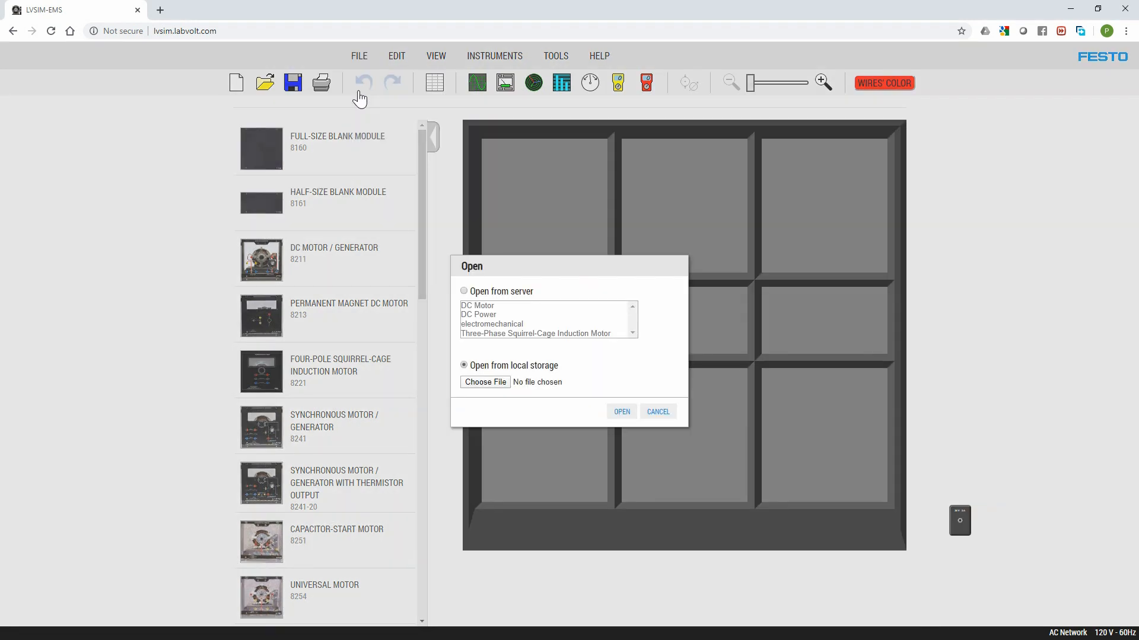
pyautogui.click(485, 382)
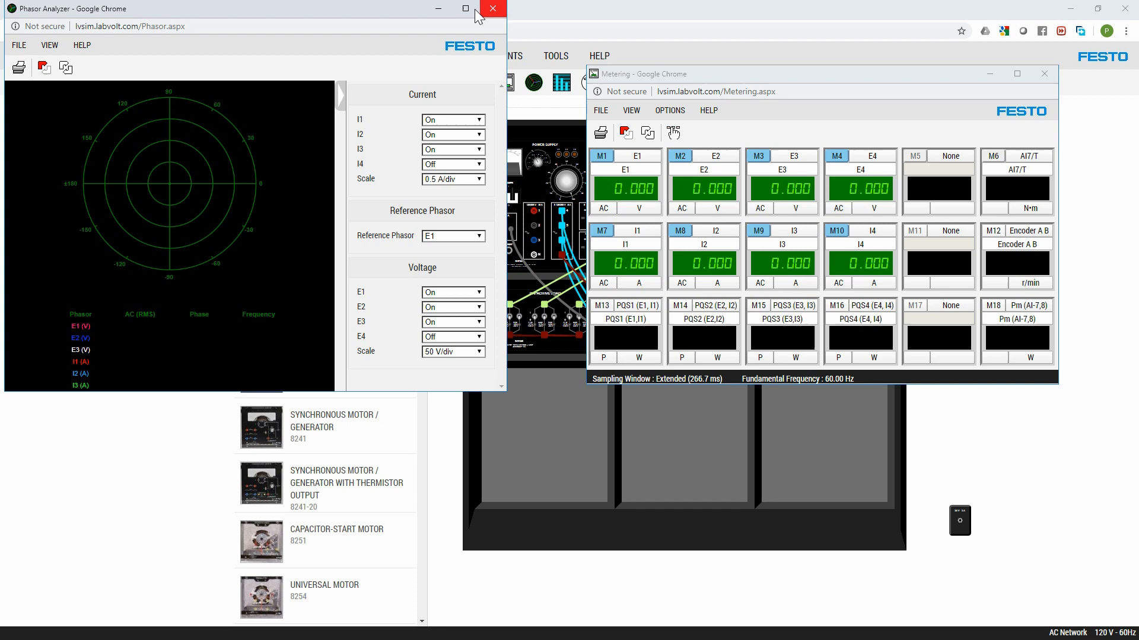
pyautogui.click(491, 8)
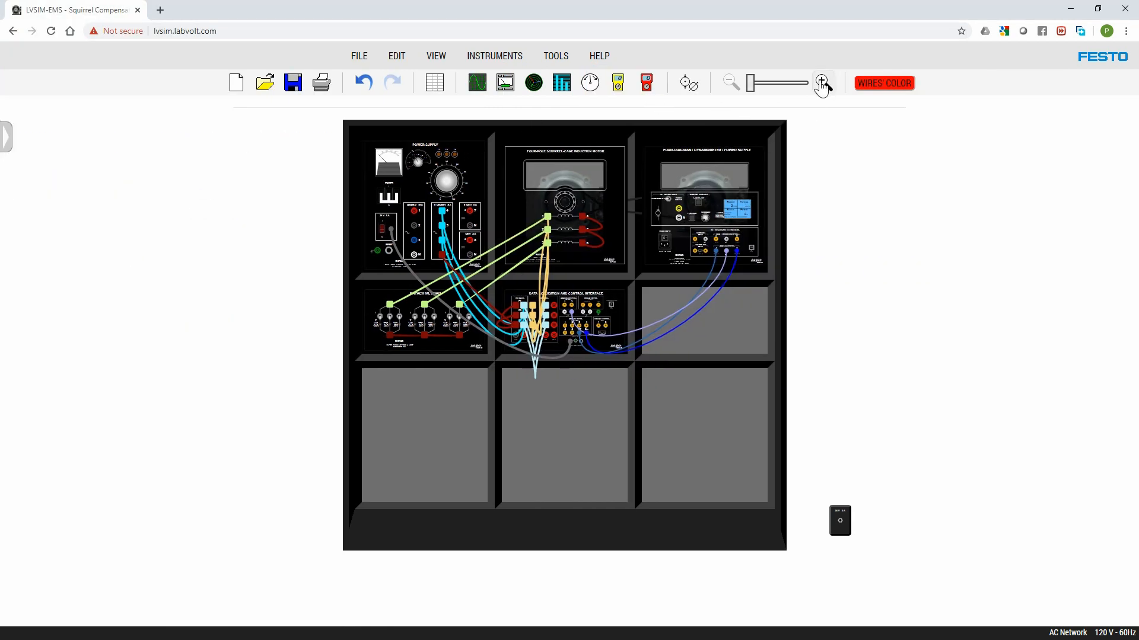
pyautogui.click(820, 82)
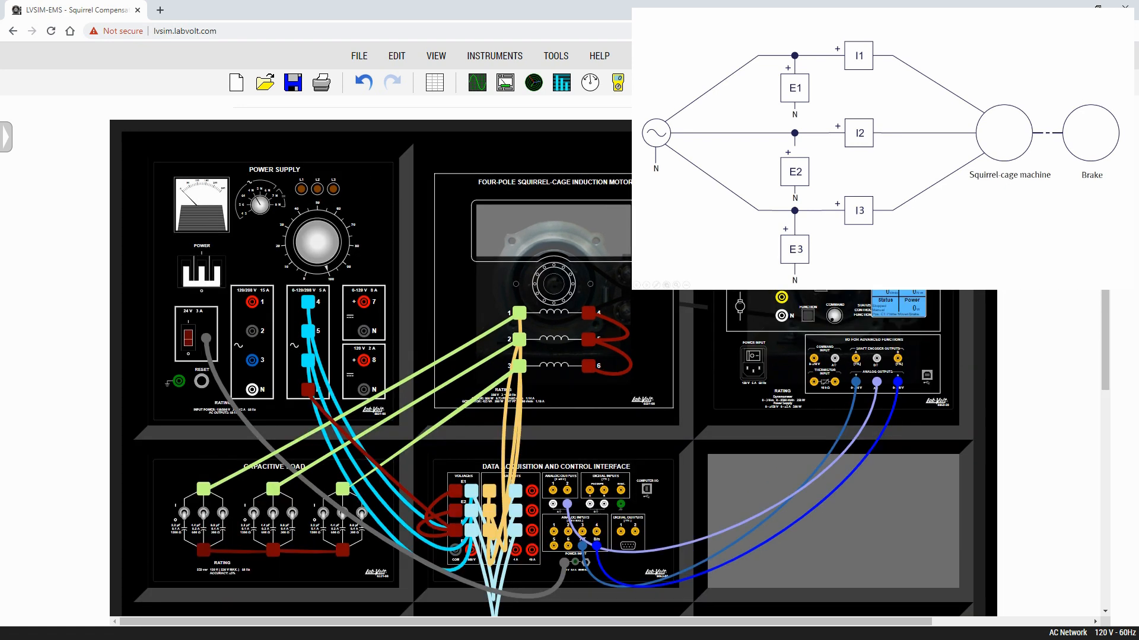
pyautogui.moveTo(310, 241)
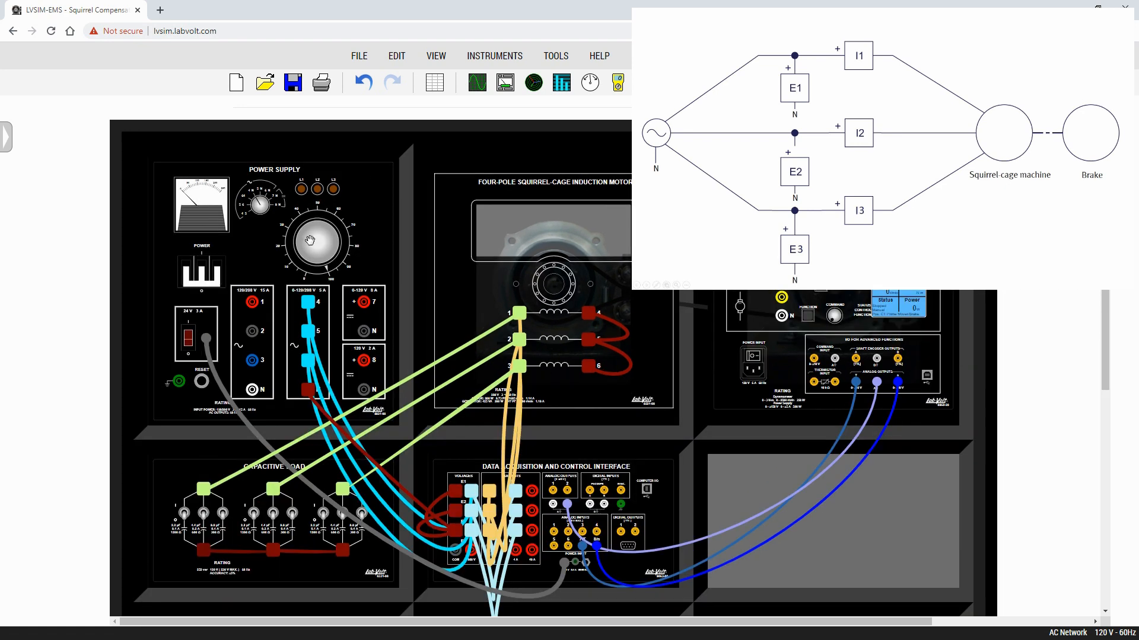
pyautogui.moveTo(317, 257)
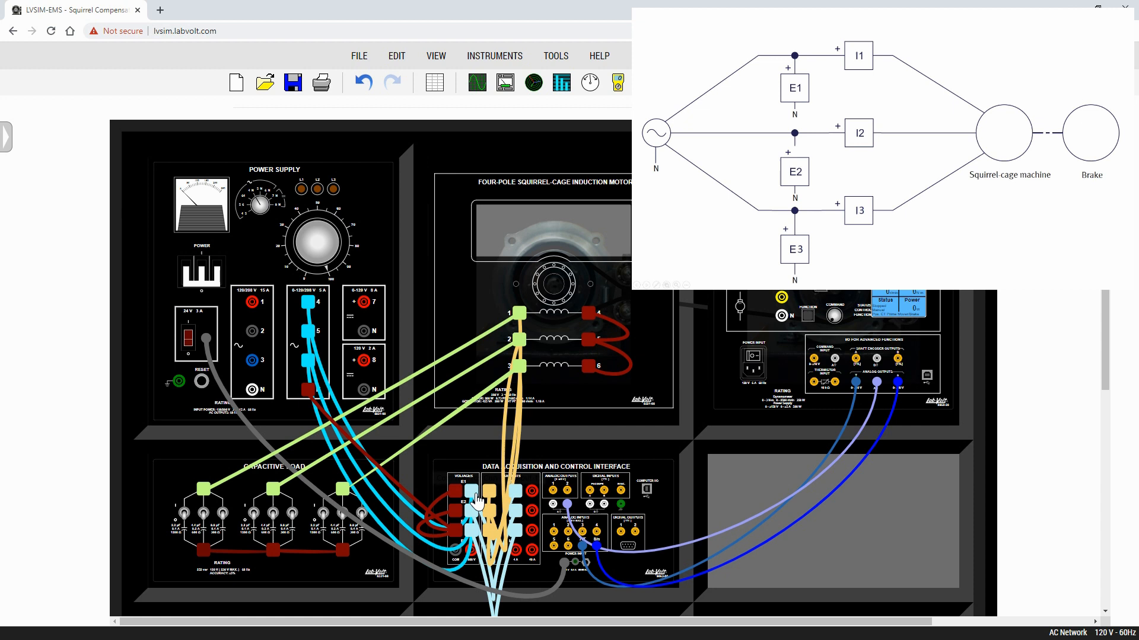
pyautogui.moveTo(595, 296)
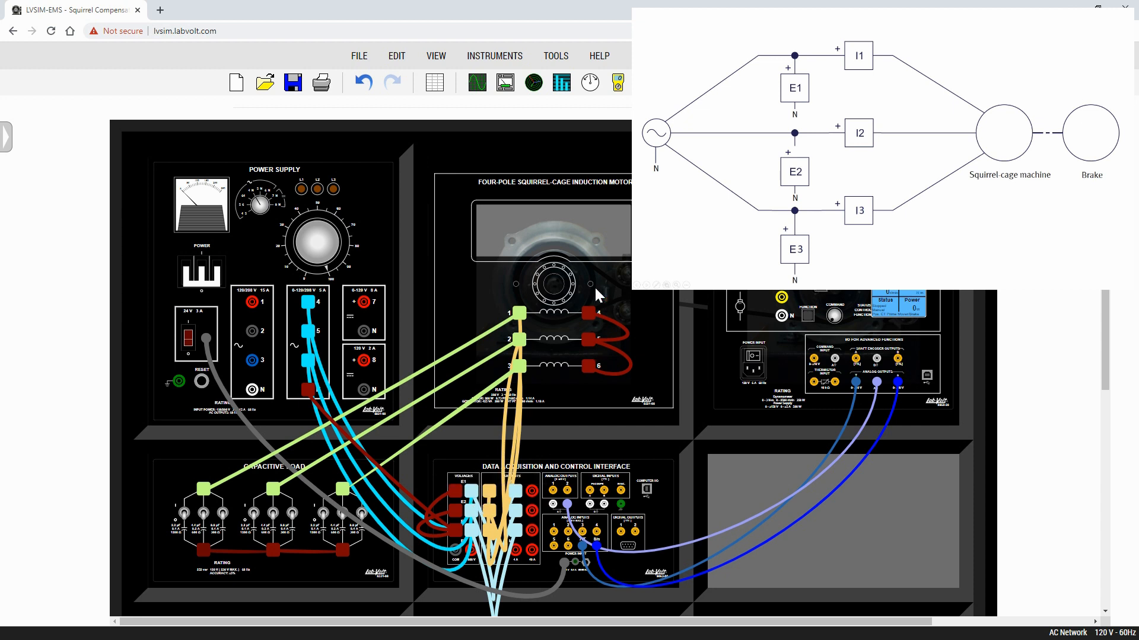
pyautogui.moveTo(610, 196)
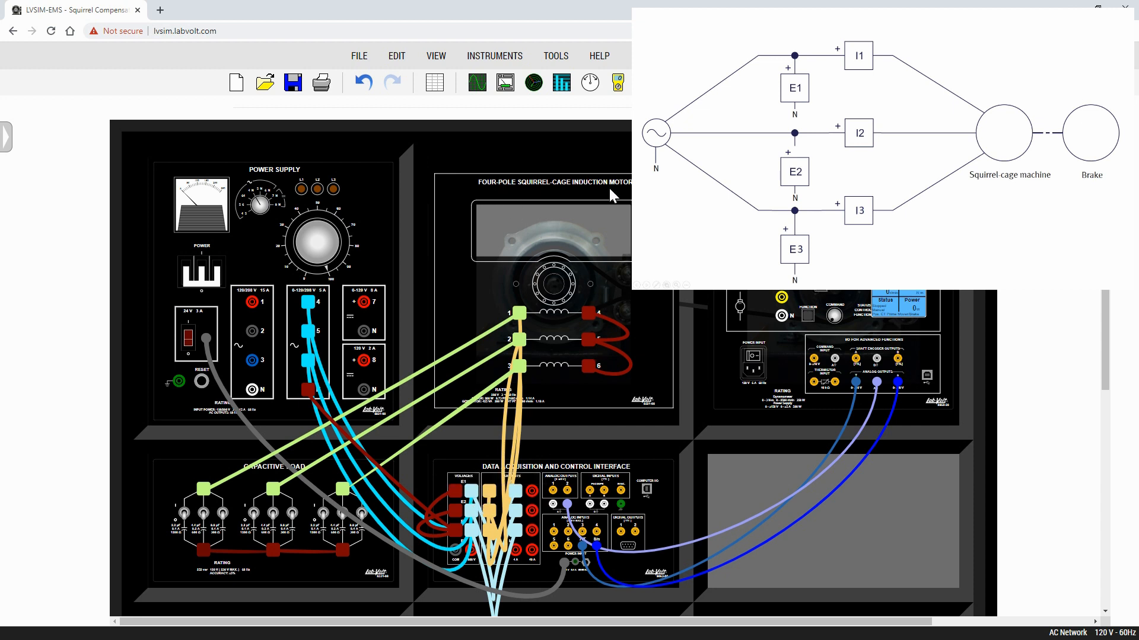
pyautogui.moveTo(589, 328)
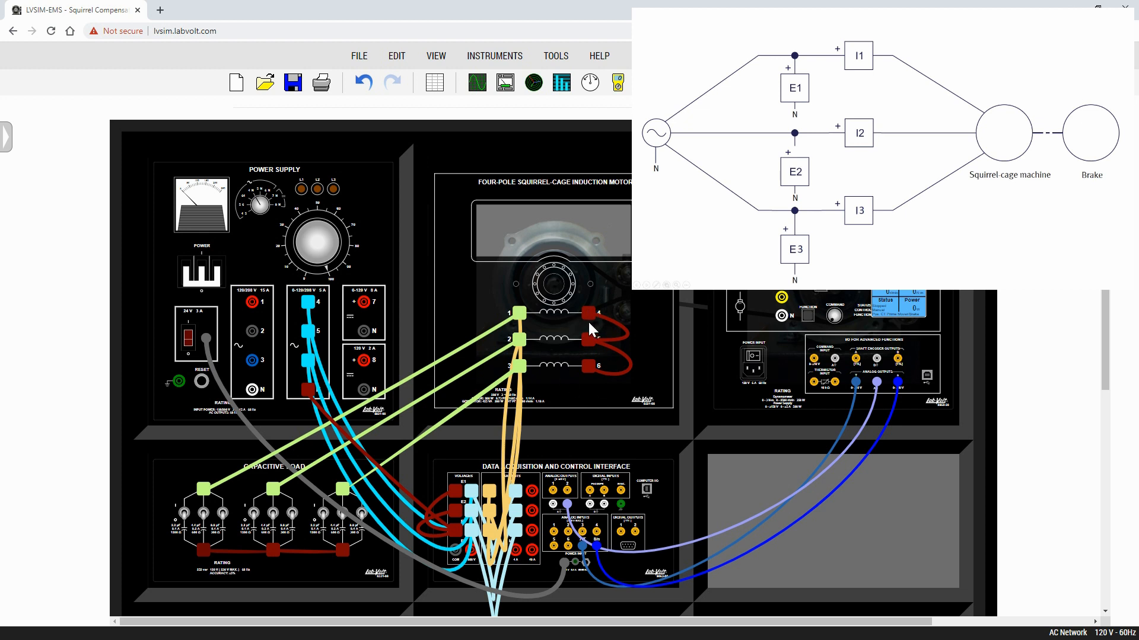
pyautogui.moveTo(522, 323)
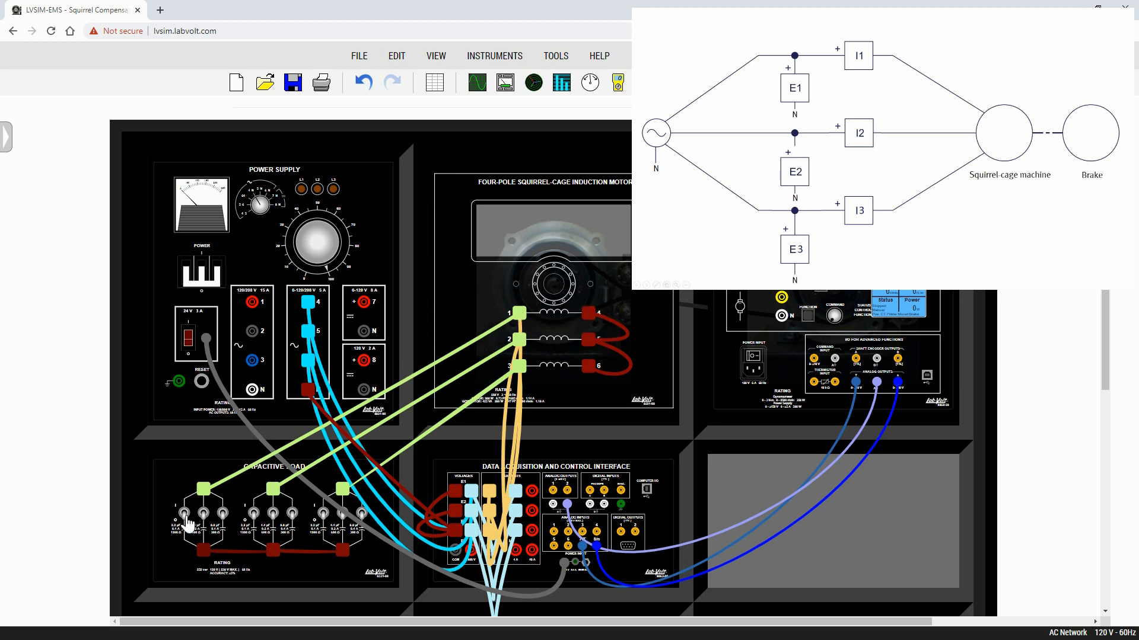
pyautogui.moveTo(352, 523)
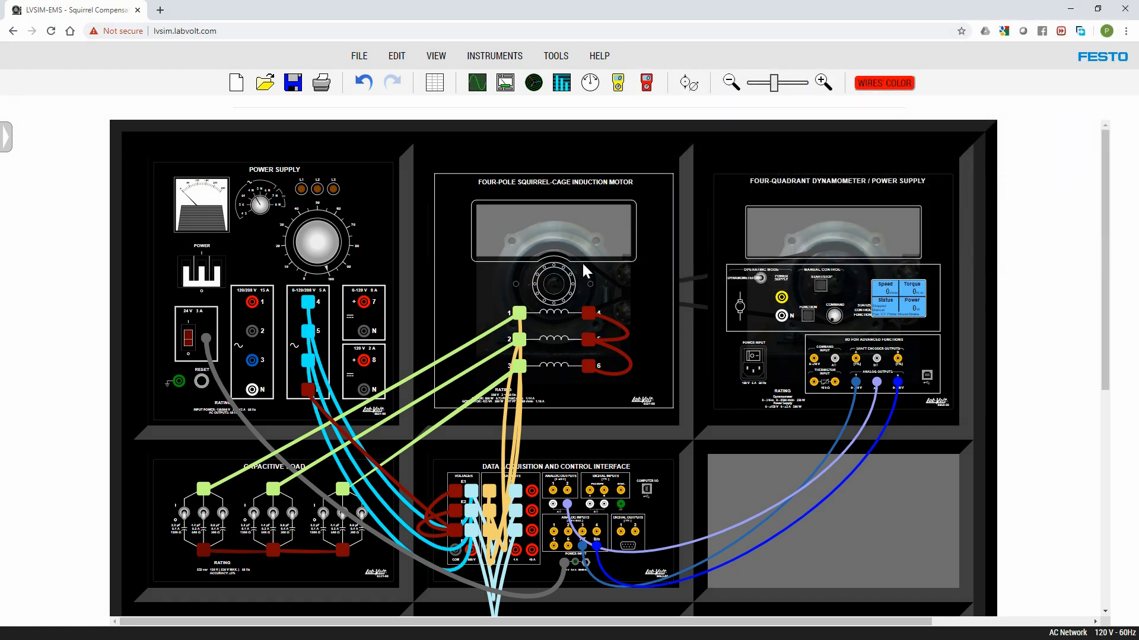
pyautogui.moveTo(795, 182)
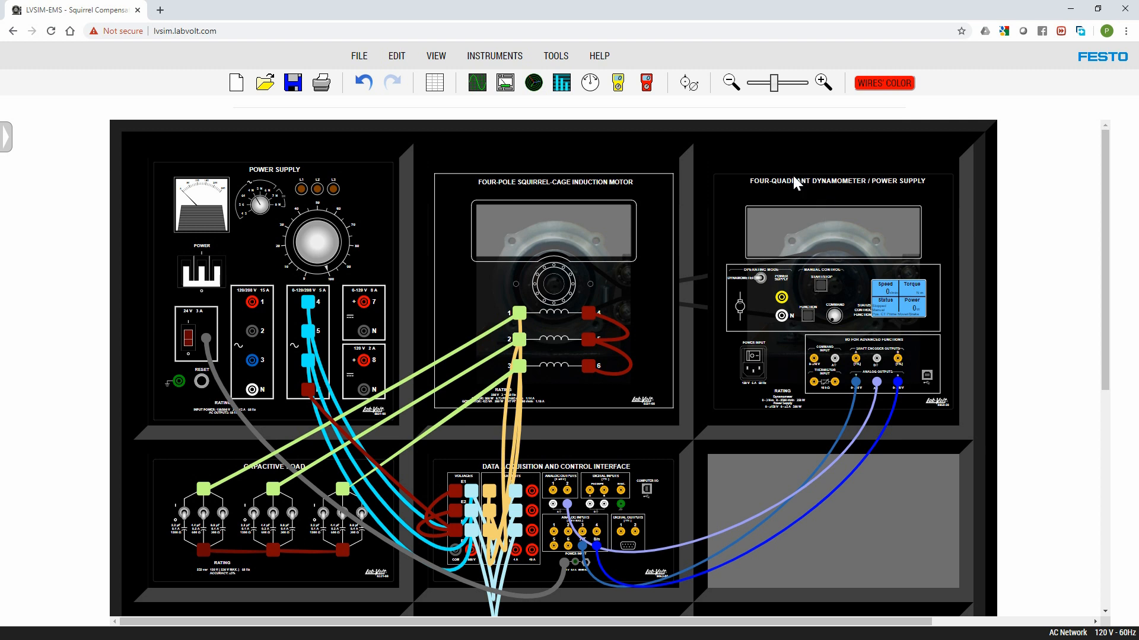
pyautogui.moveTo(892, 191)
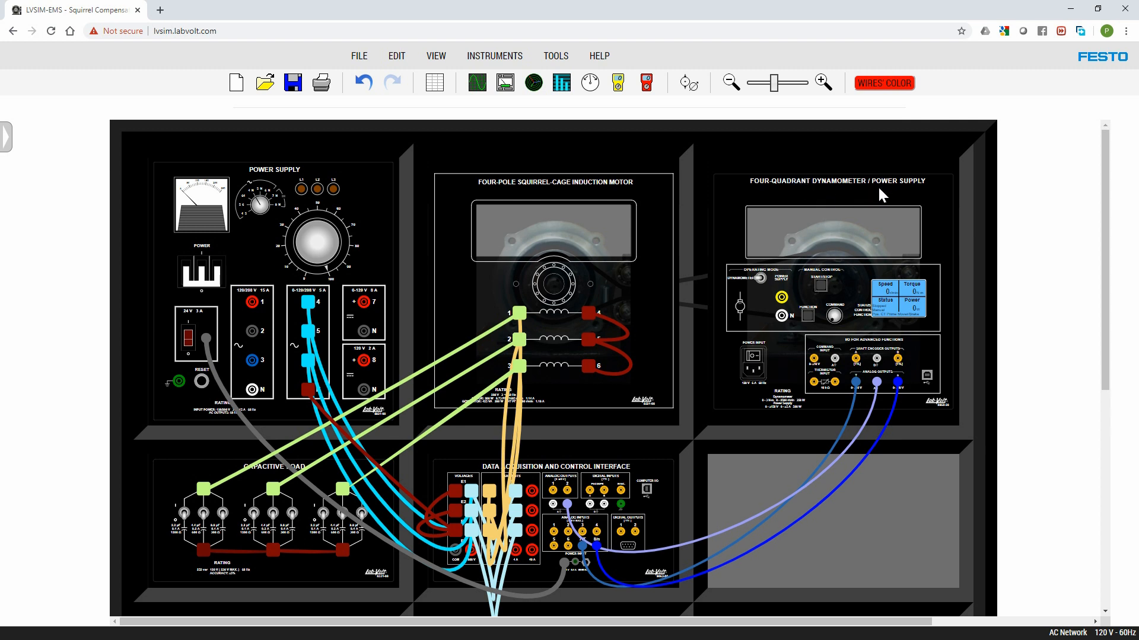
pyautogui.moveTo(871, 229)
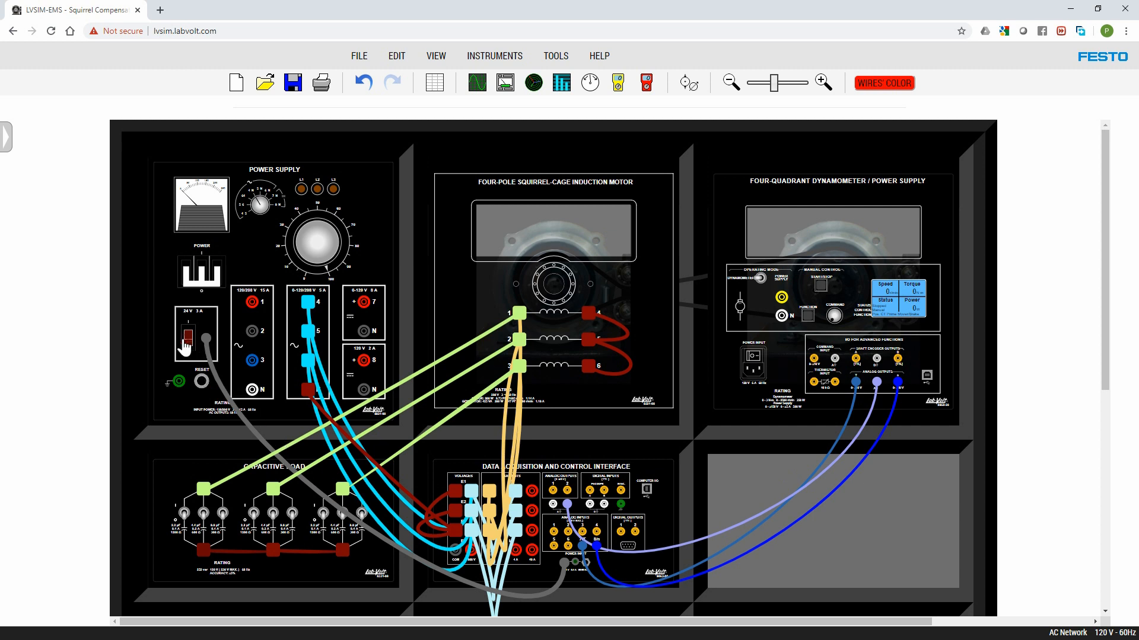
# Step: Switch on the Power Supply module so its three phase lamps light
pyautogui.click(201, 276)
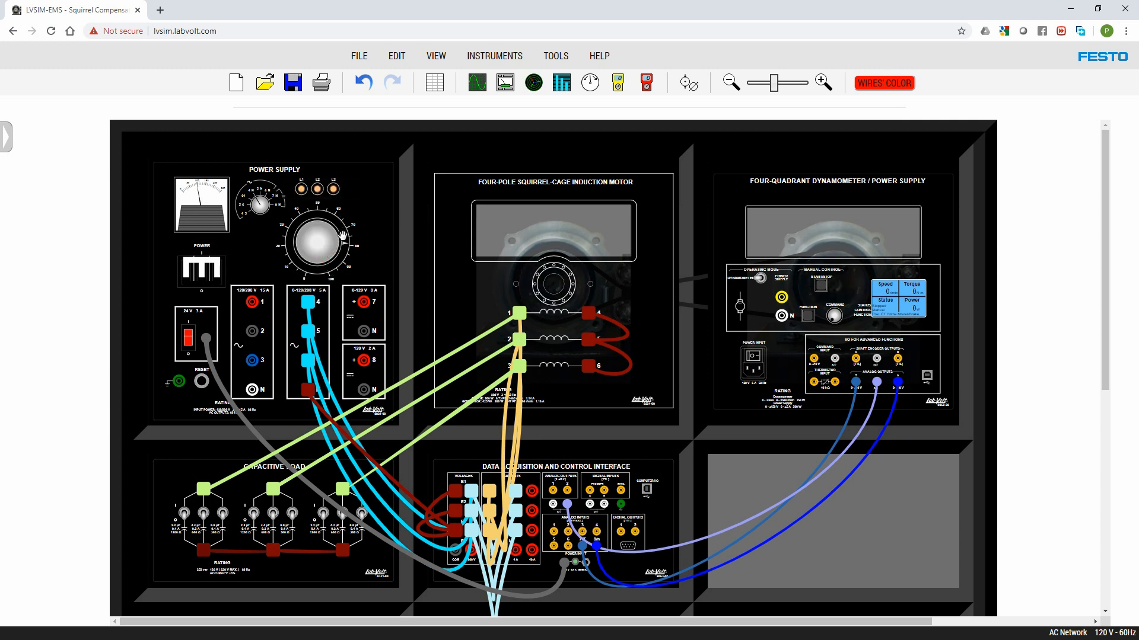
pyautogui.moveTo(319, 243)
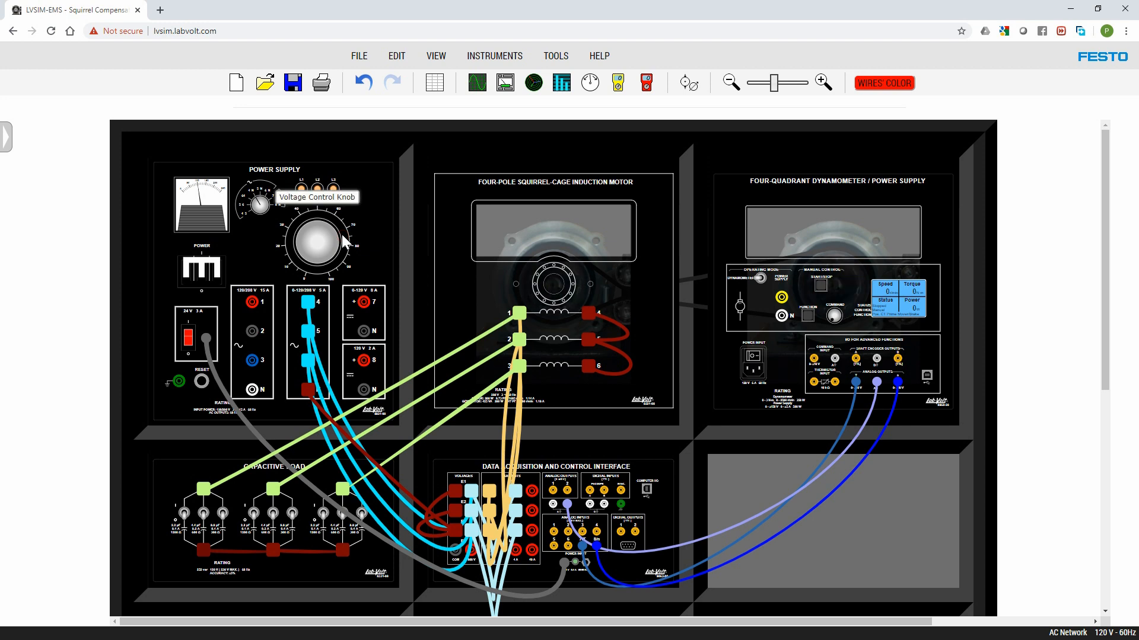
pyautogui.moveTo(504, 82)
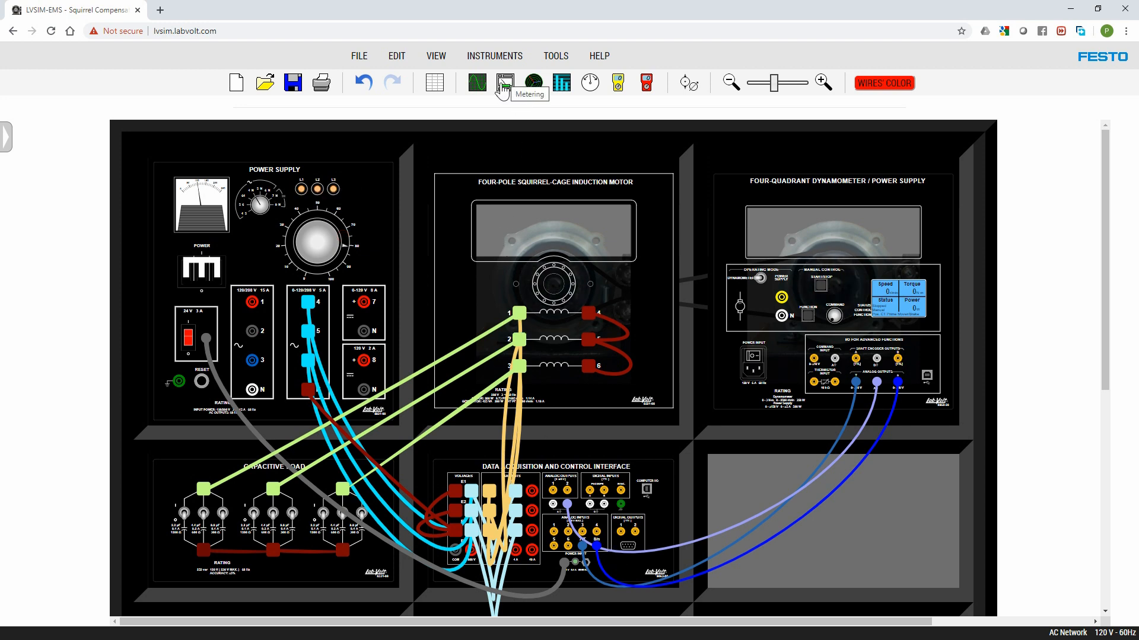
# Step: Start the Metering instrument with continuous refresh and enable the torque meter reading
pyautogui.click(503, 82)
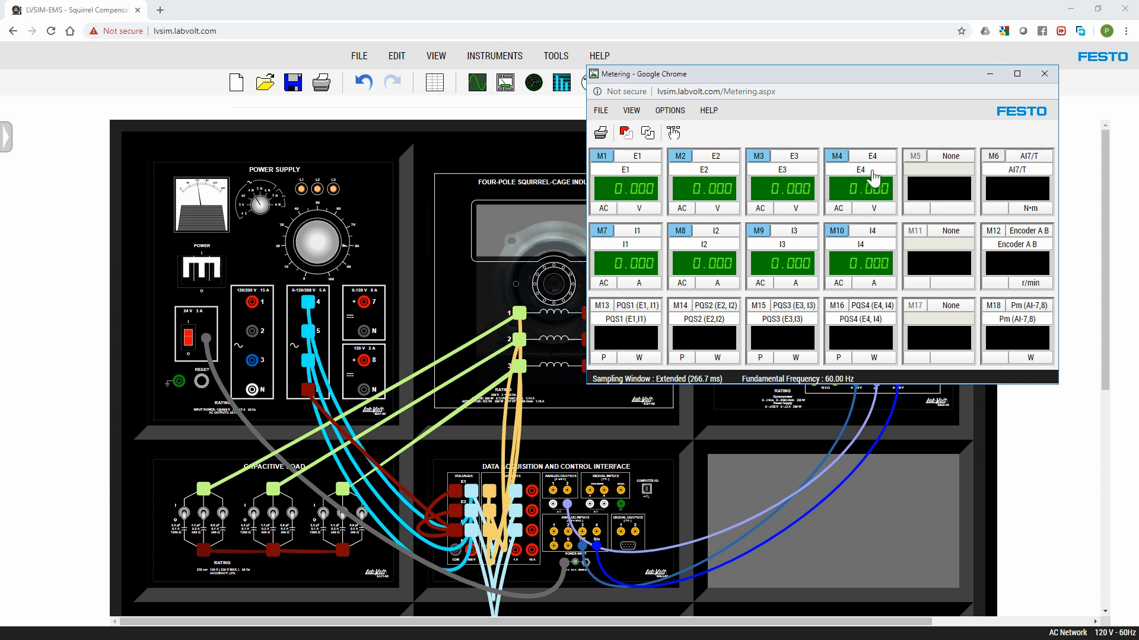
pyautogui.moveTo(467, 582)
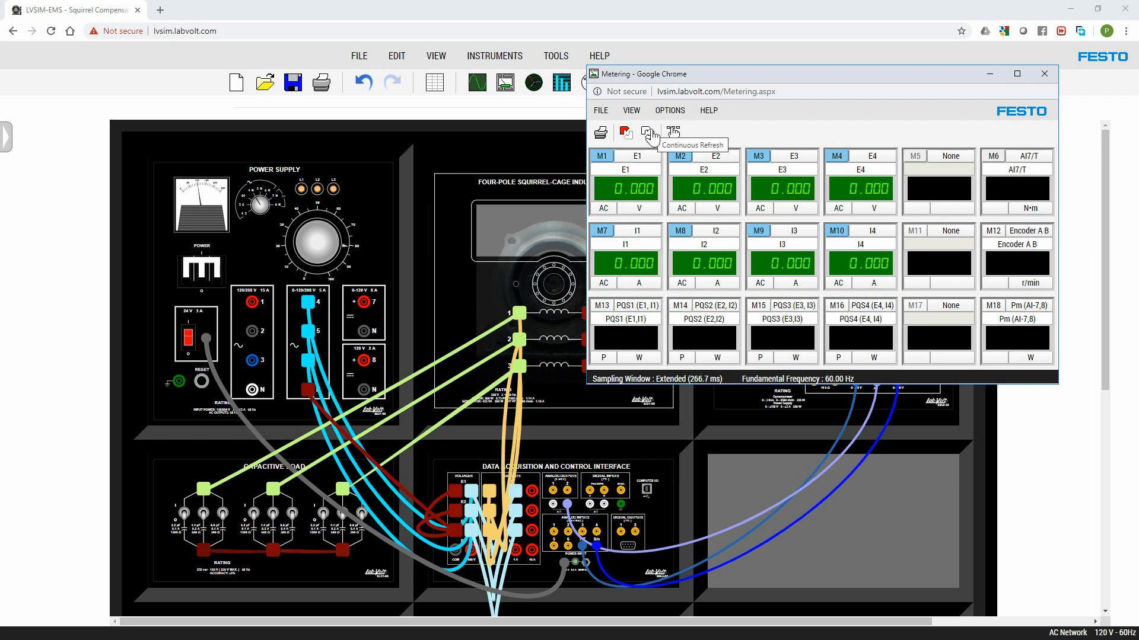
pyautogui.click(647, 132)
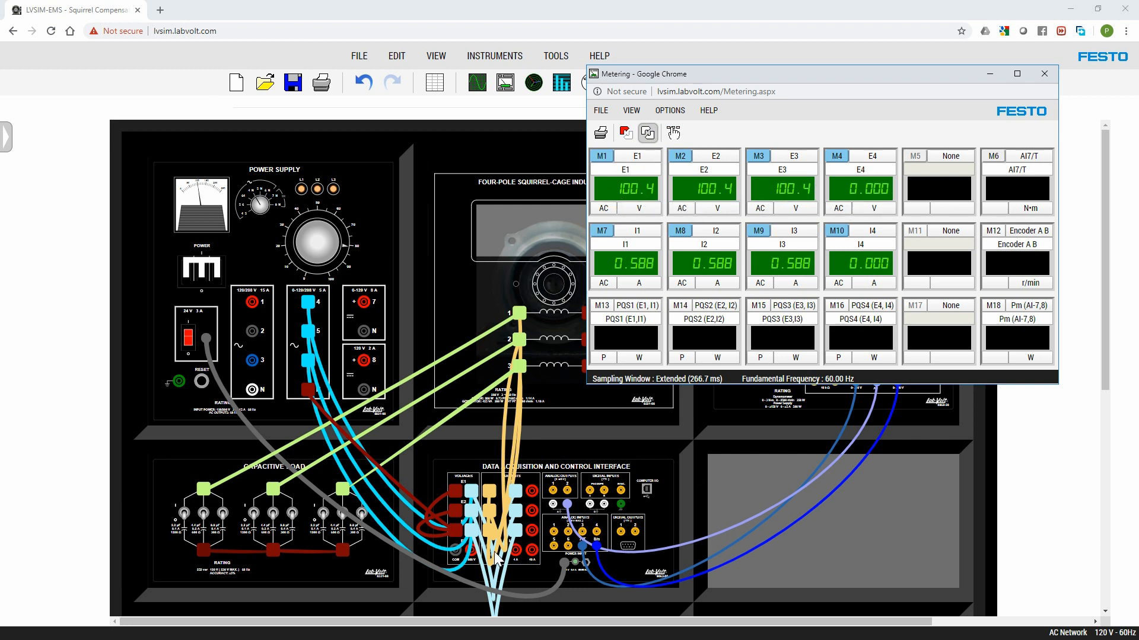
pyautogui.moveTo(865, 231)
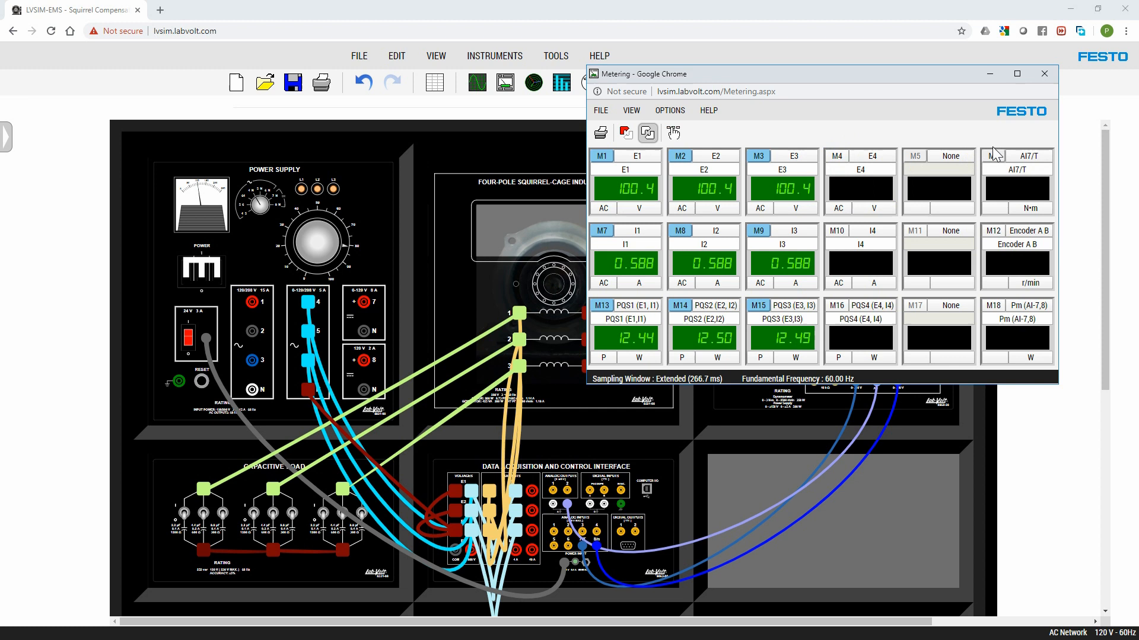
pyautogui.click(993, 155)
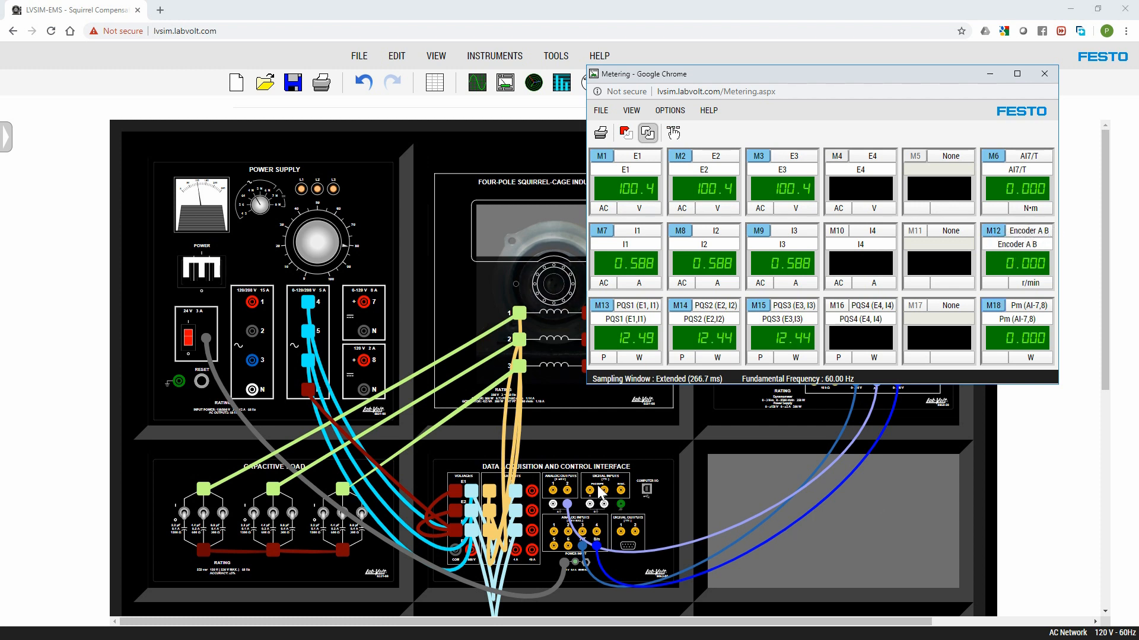
pyautogui.moveTo(592, 552)
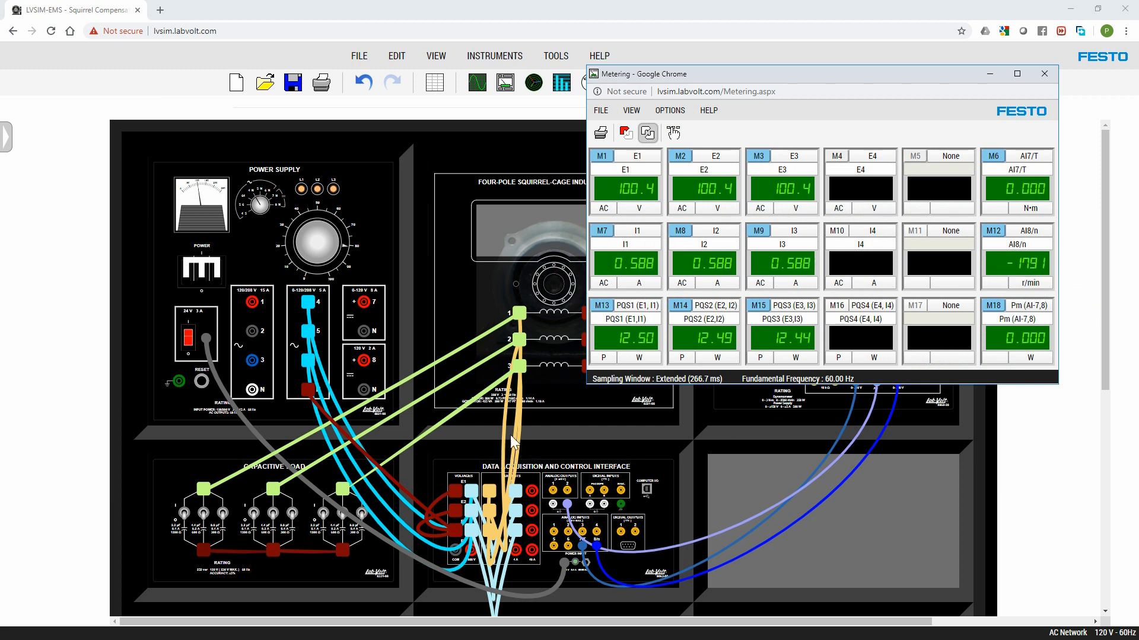
pyautogui.moveTo(523, 449)
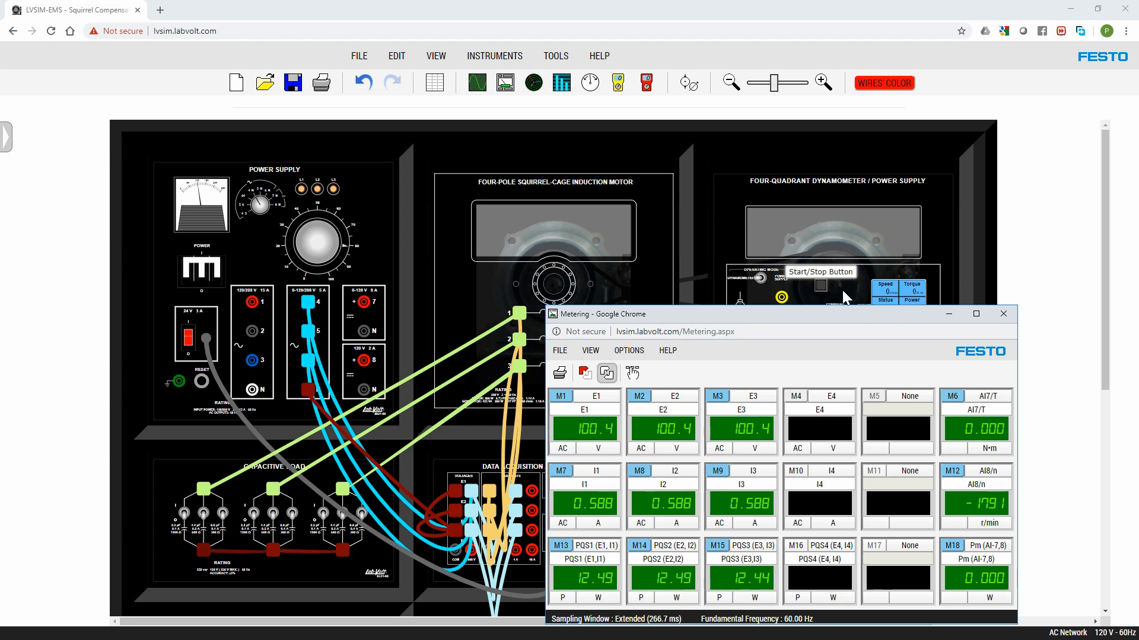
# Step: Start the dynamometer running at about 1791 r/min and bring up meter M4's settings
pyautogui.click(1003, 313)
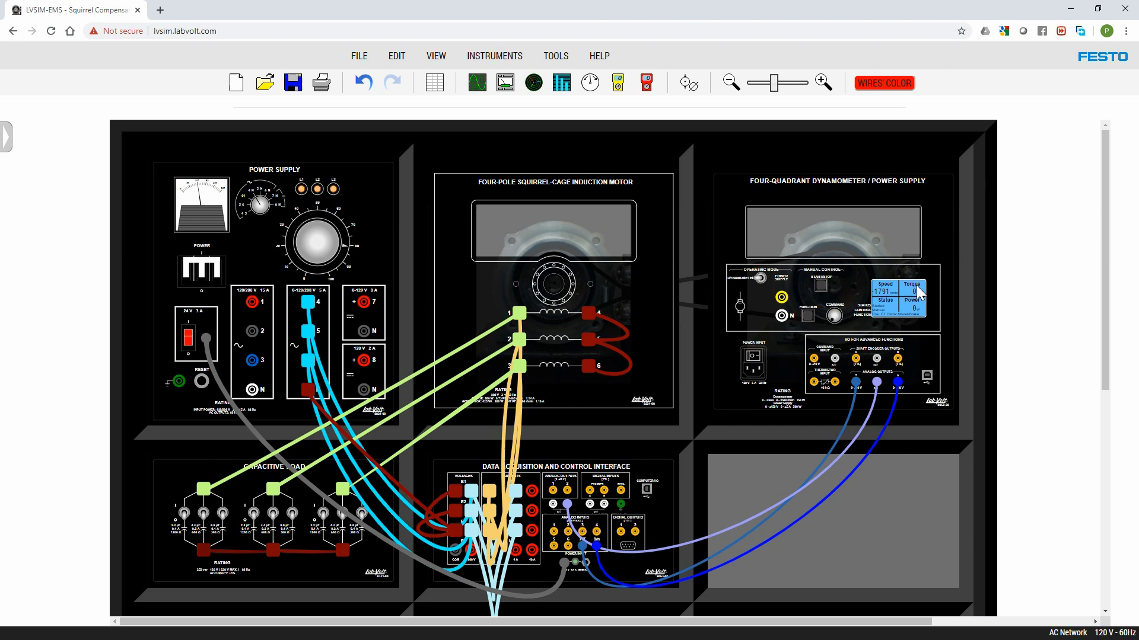
pyautogui.moveTo(881, 327)
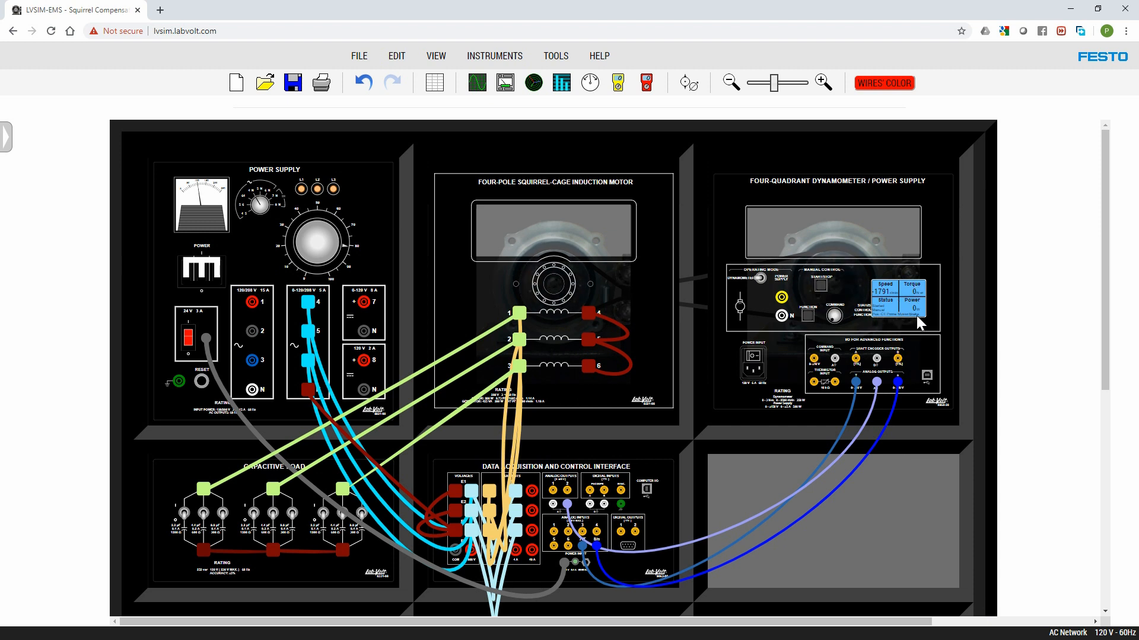
pyautogui.moveTo(900, 290)
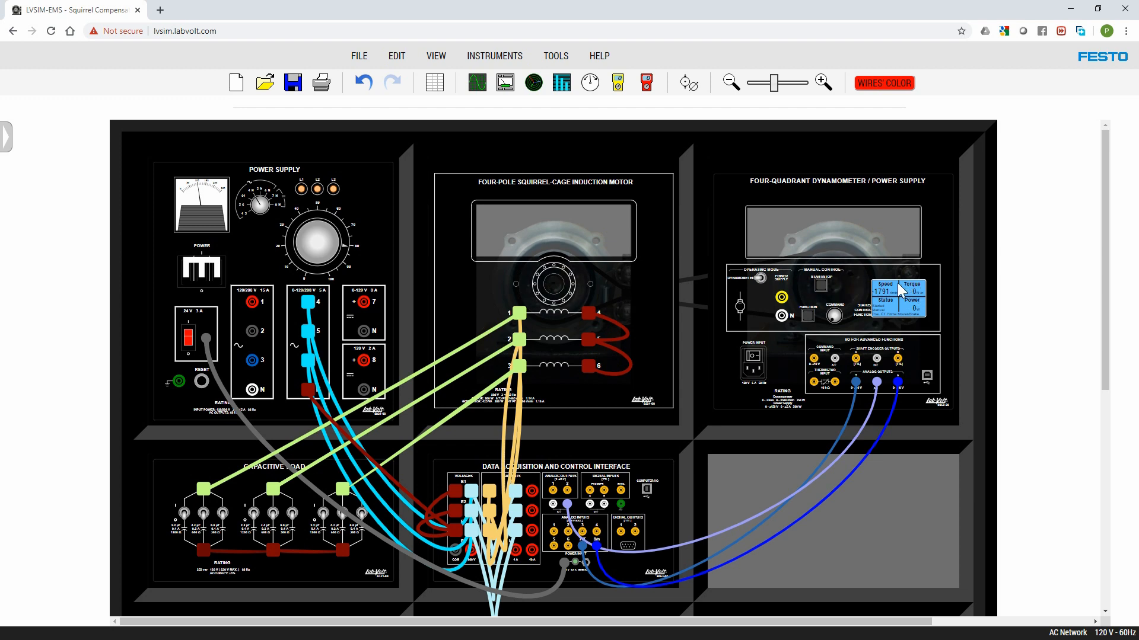
pyautogui.click(561, 81)
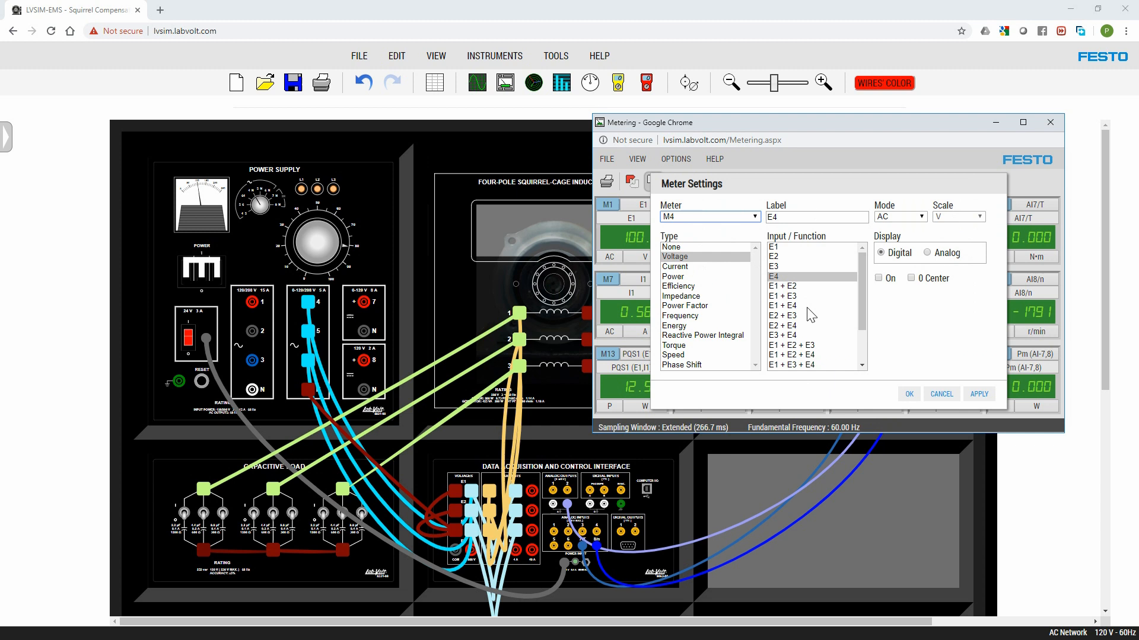
# Step: Set meter M4 to Phase Shift PS (E1,I1), reading about −78°
pyautogui.click(675, 267)
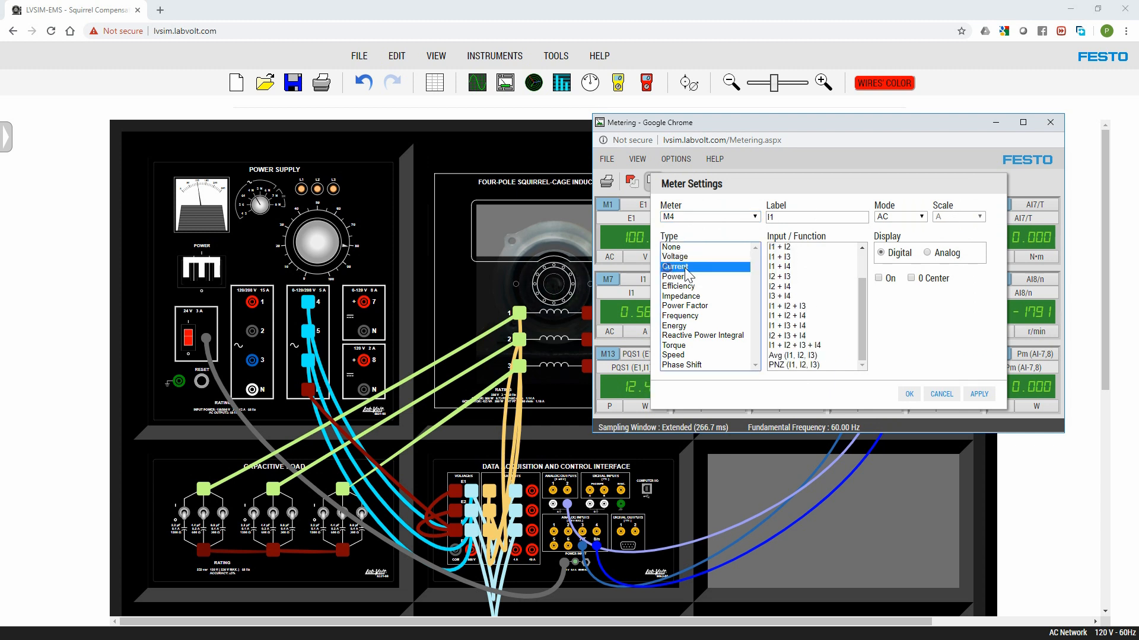
pyautogui.click(674, 276)
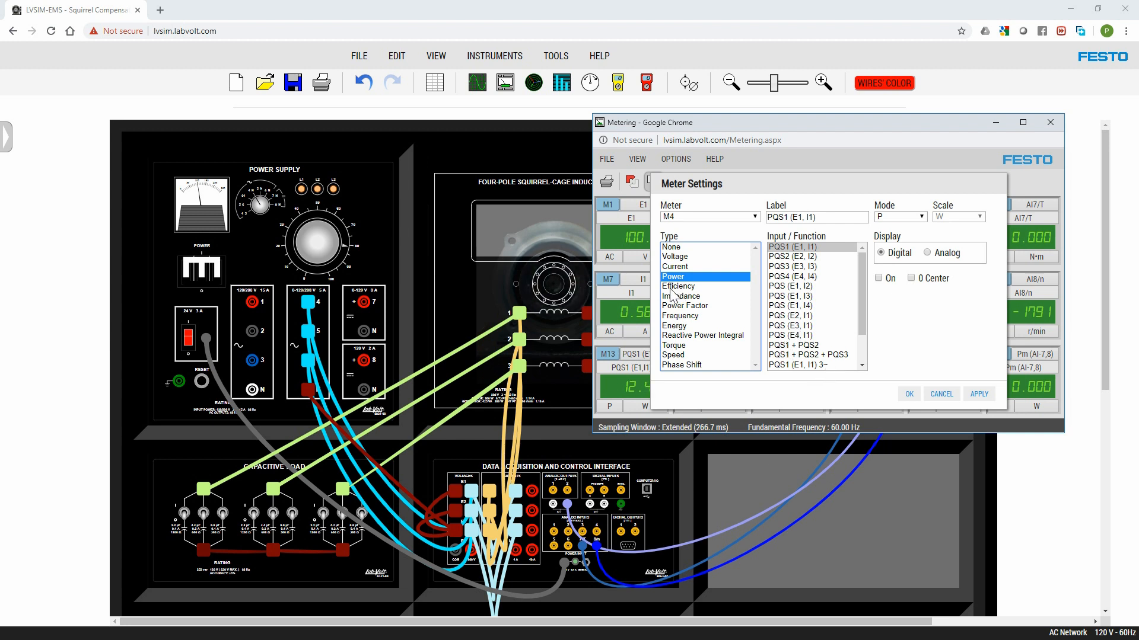
pyautogui.click(677, 286)
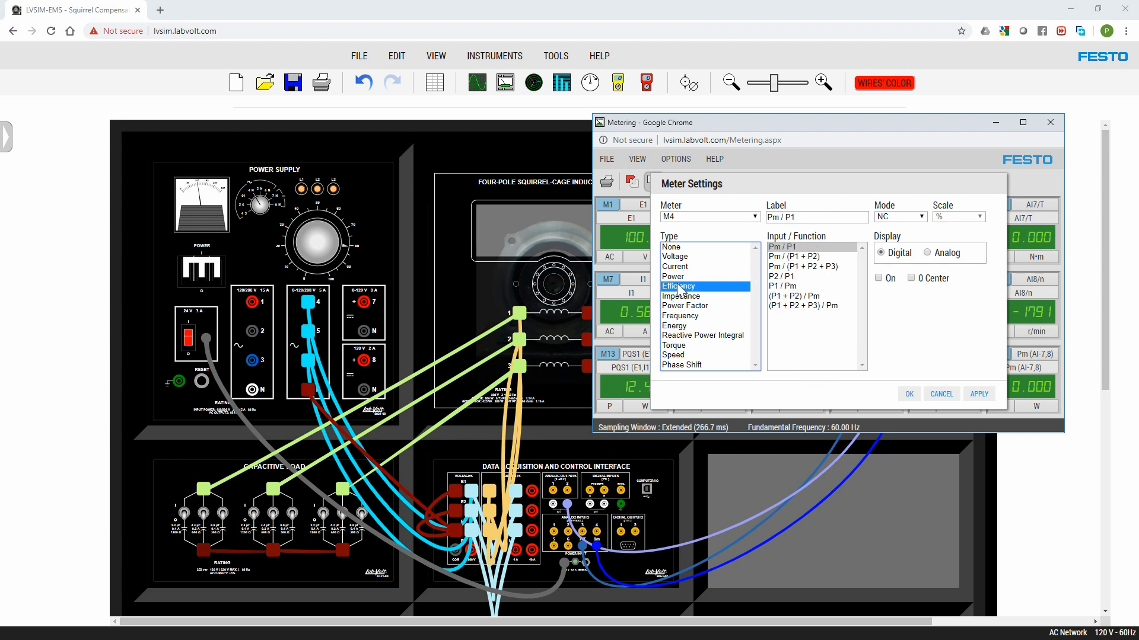
pyautogui.moveTo(787, 258)
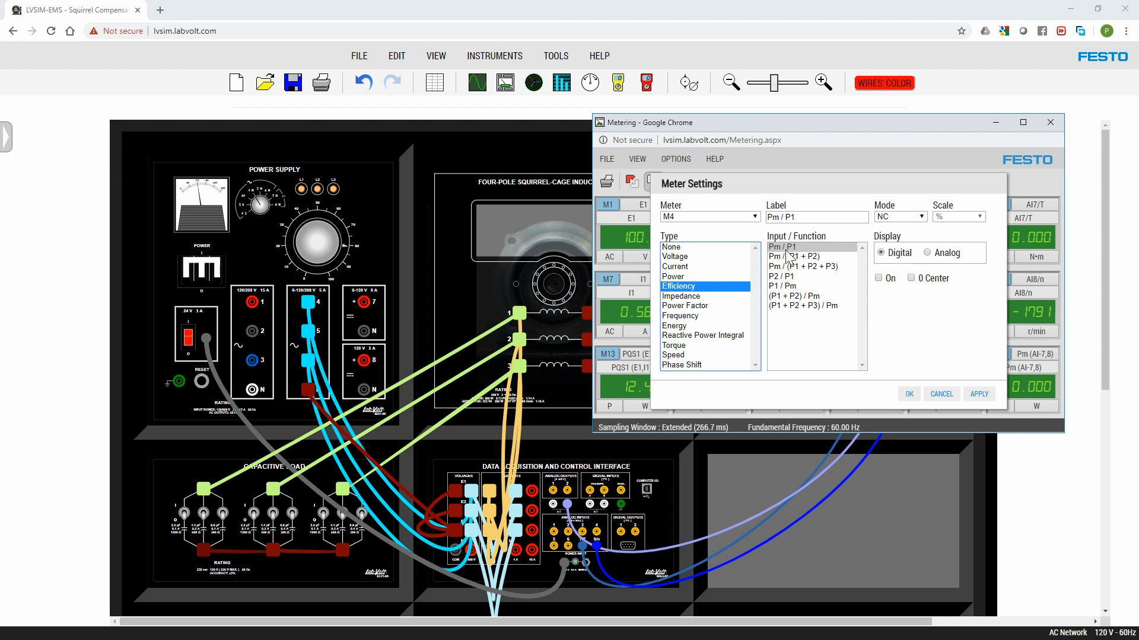
pyautogui.click(681, 295)
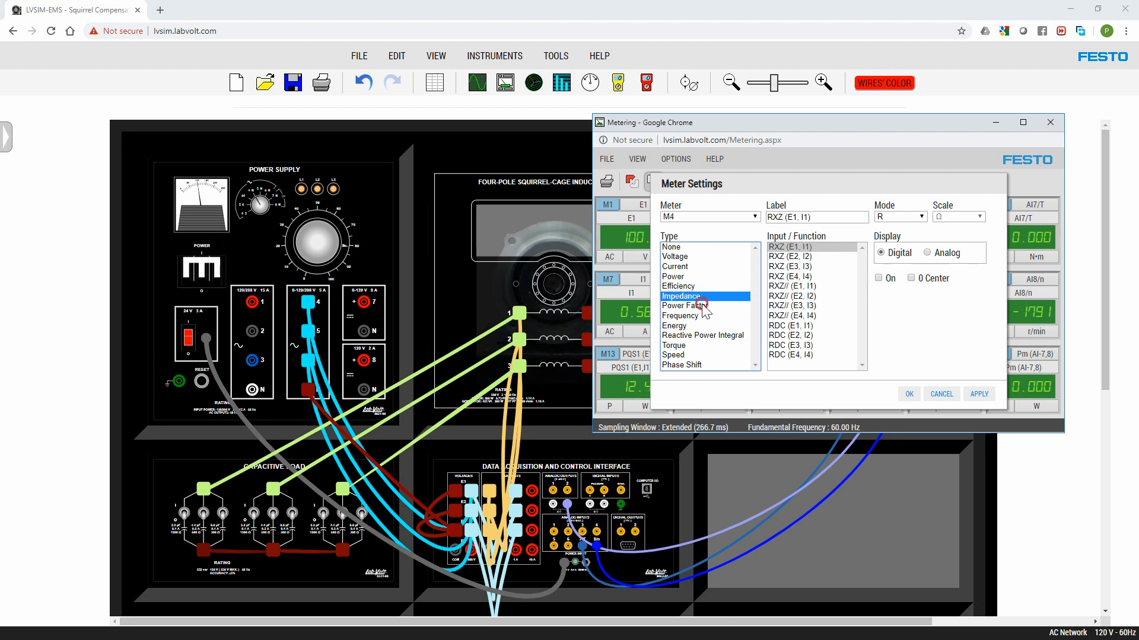
pyautogui.click(681, 364)
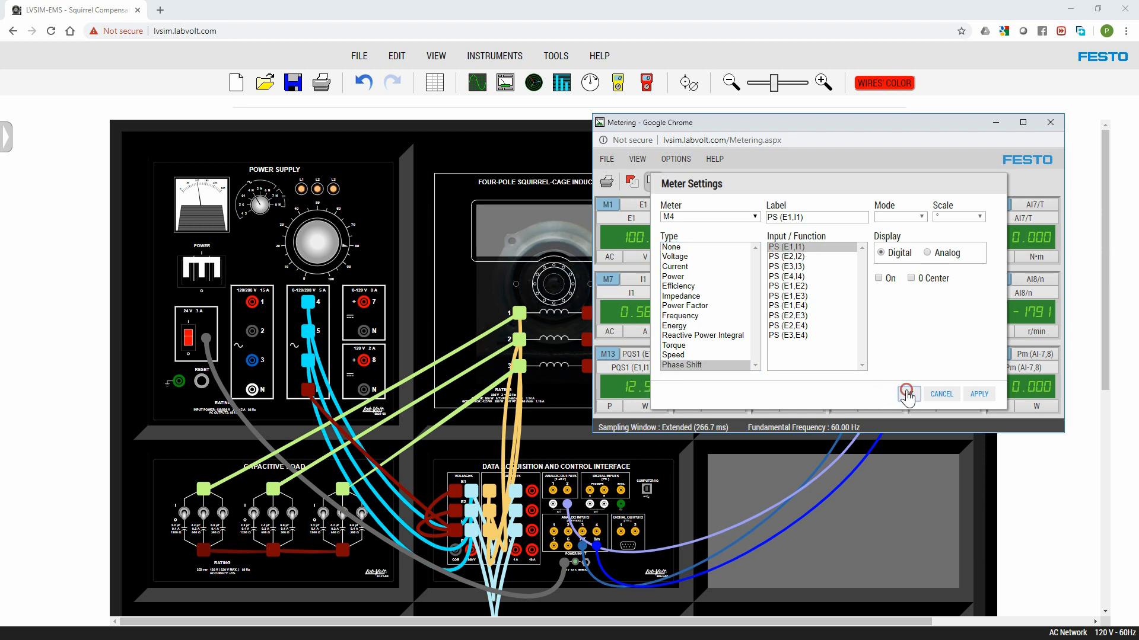
pyautogui.click(907, 394)
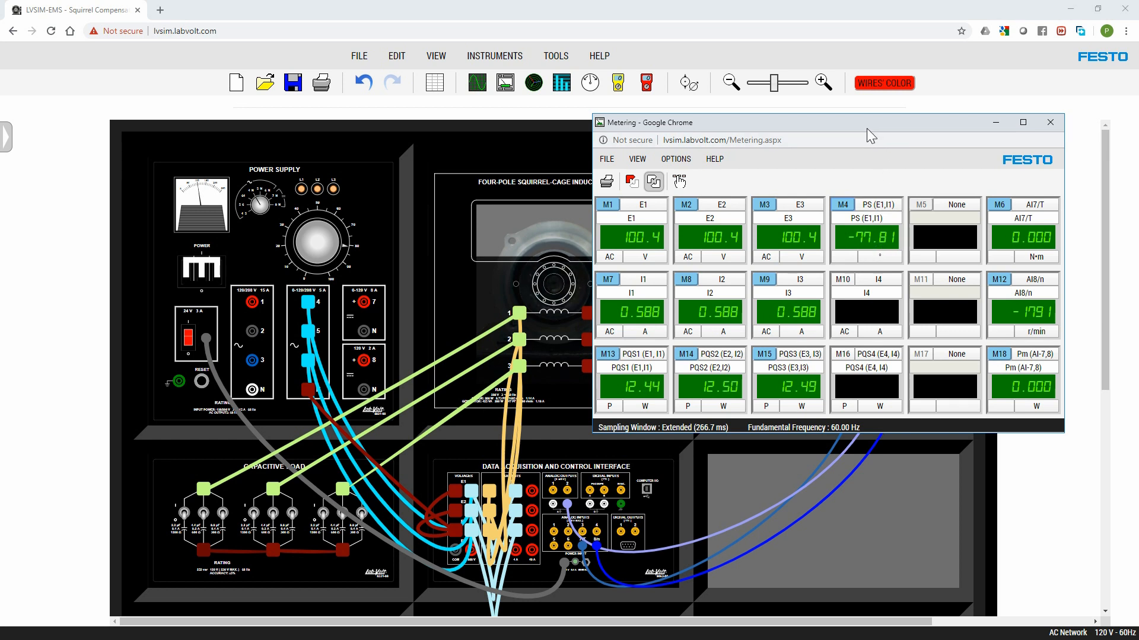
pyautogui.moveTo(882, 175)
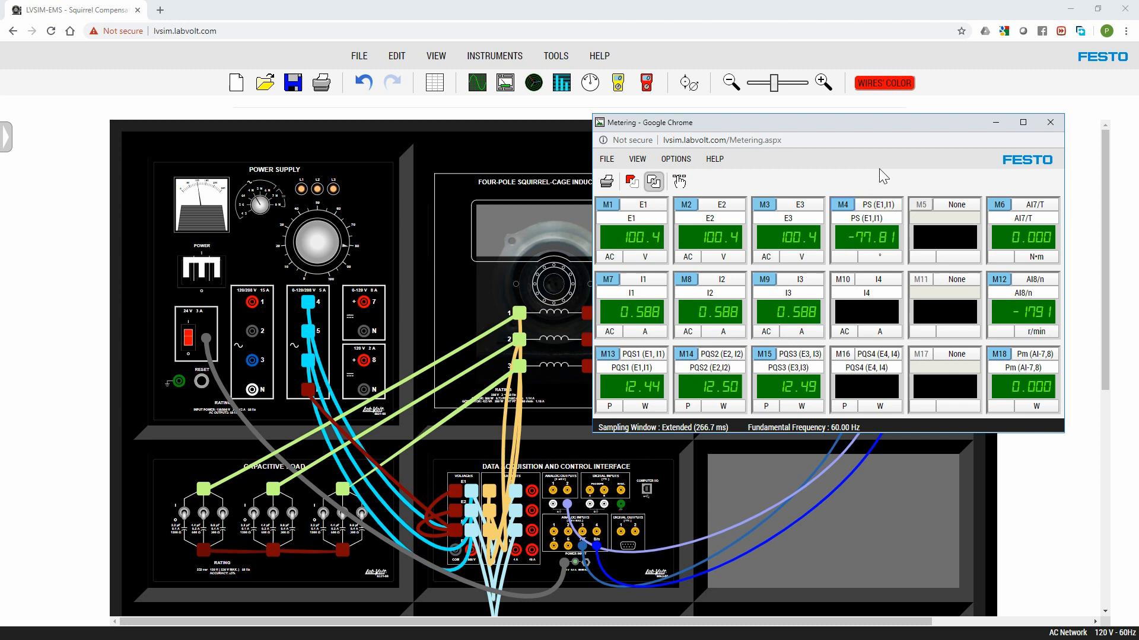
pyautogui.moveTo(689, 263)
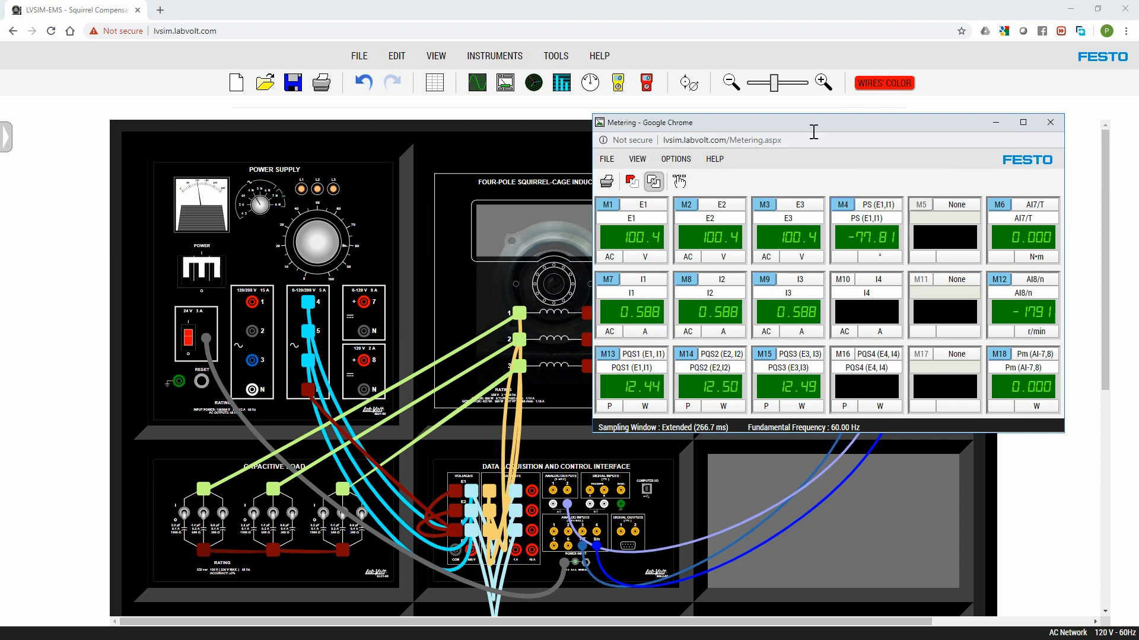
pyautogui.moveTo(283, 283)
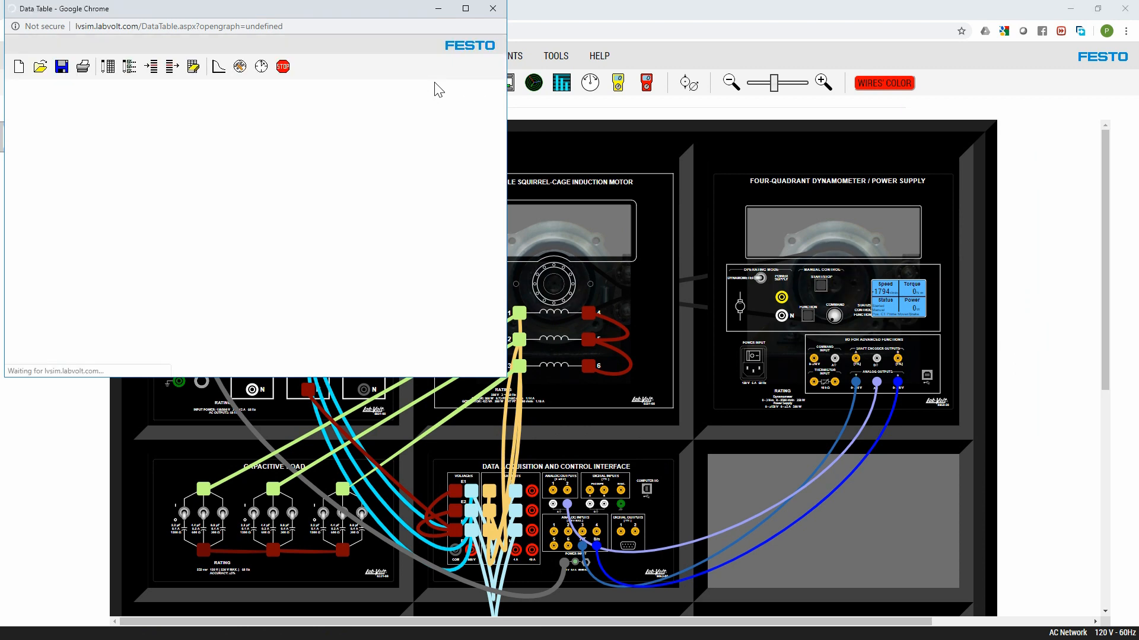
# Step: In Record Settings tick Meter E1 and the PS (E1,I1) phase shift for recording
pyautogui.click(492, 9)
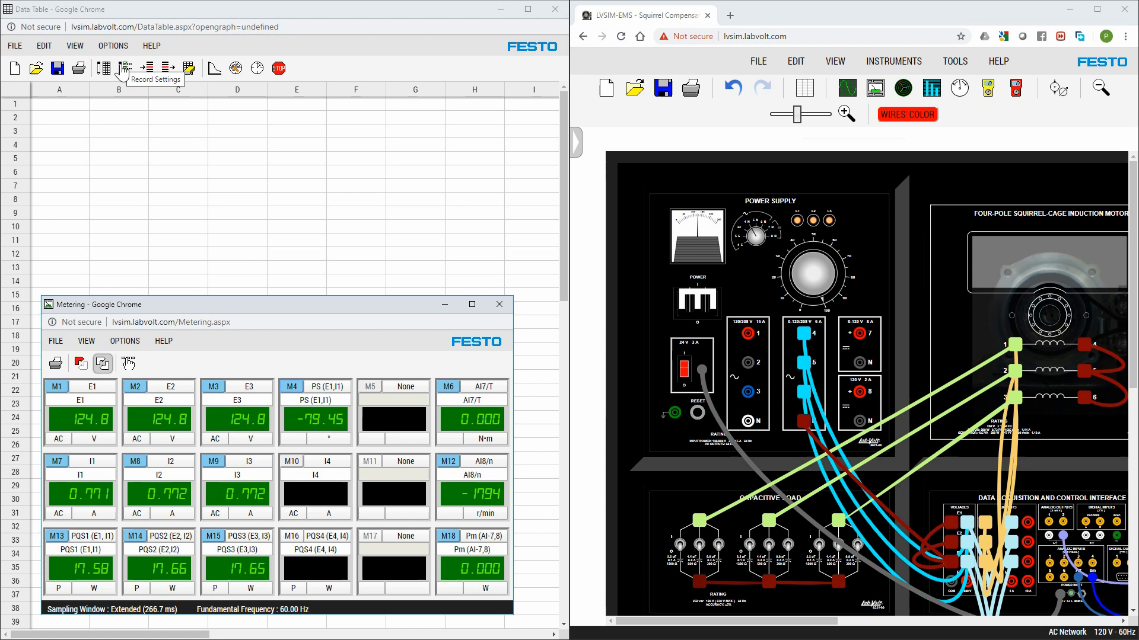
pyautogui.click(125, 67)
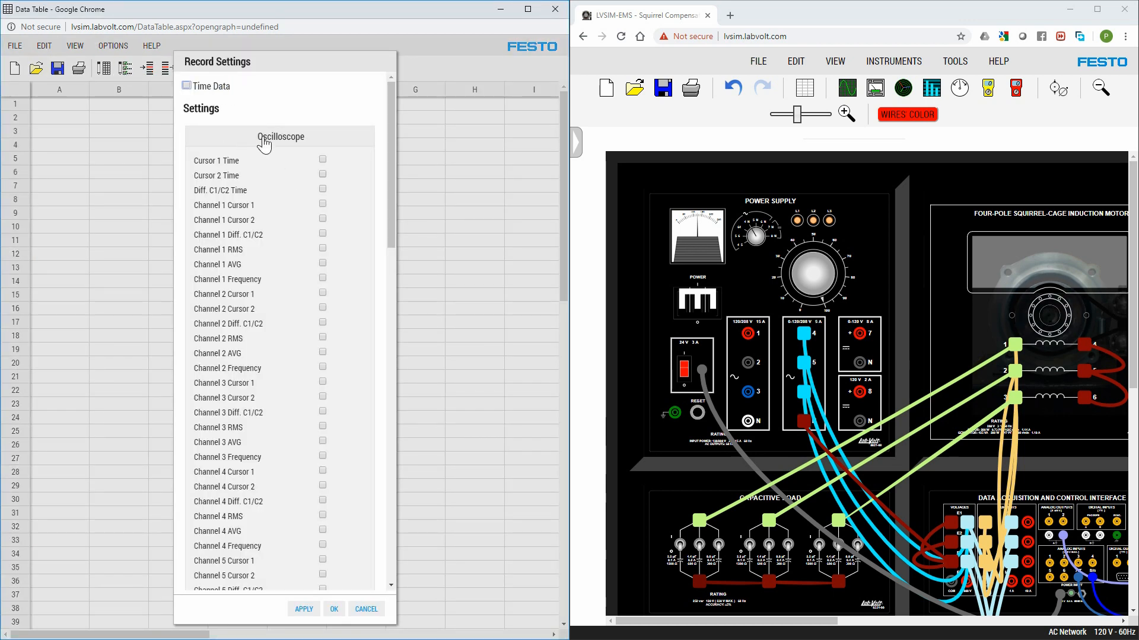
pyautogui.scroll(-3)
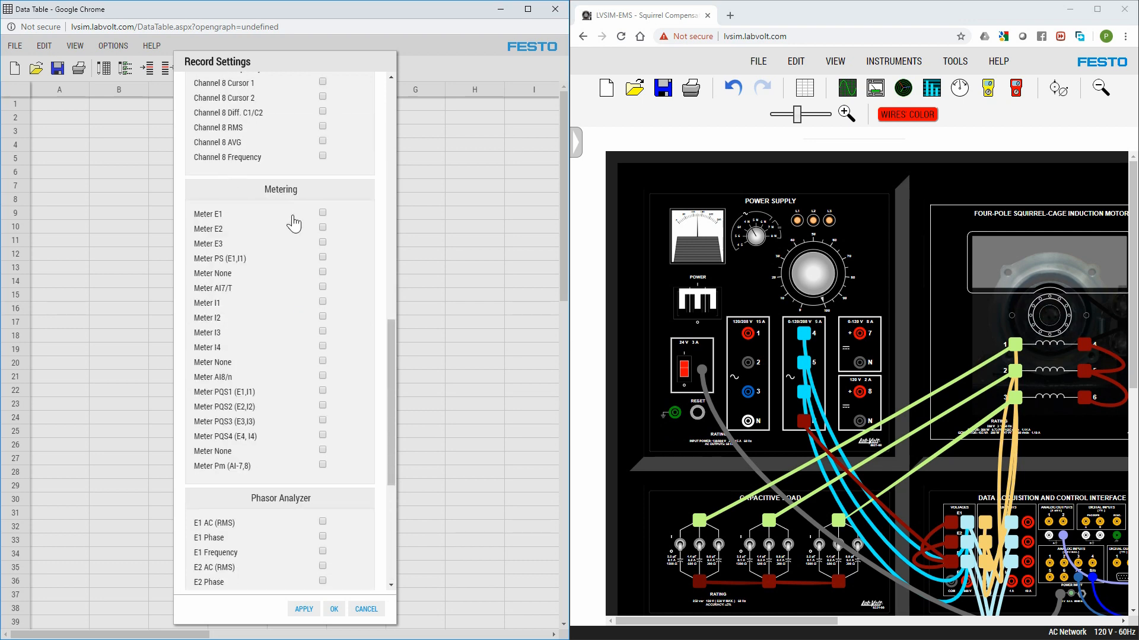
pyautogui.click(323, 213)
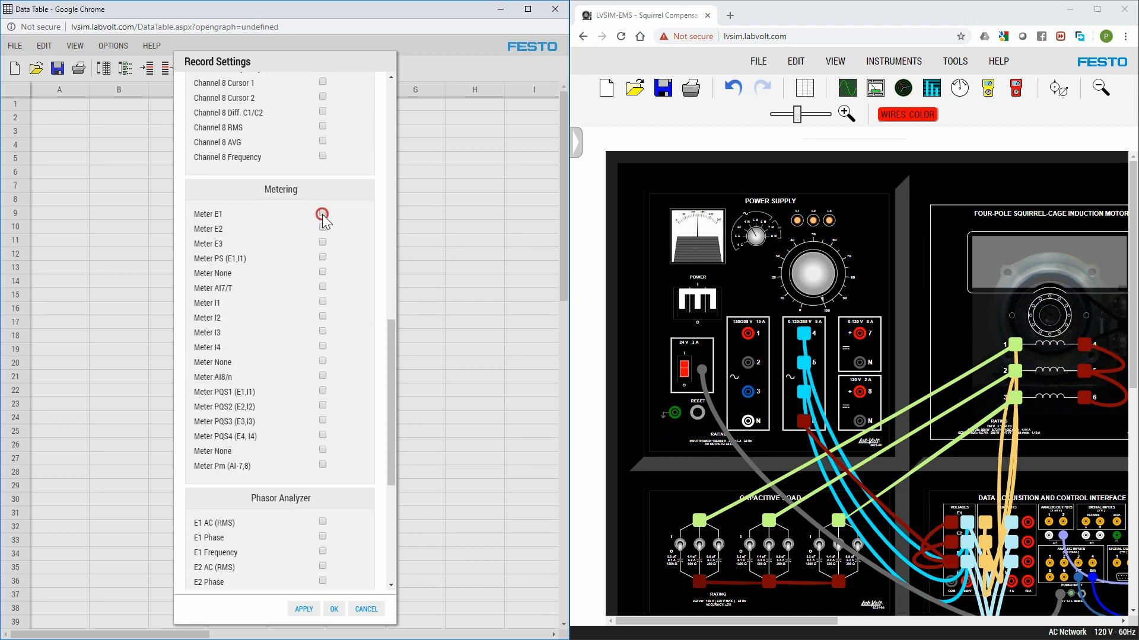
pyautogui.click(322, 212)
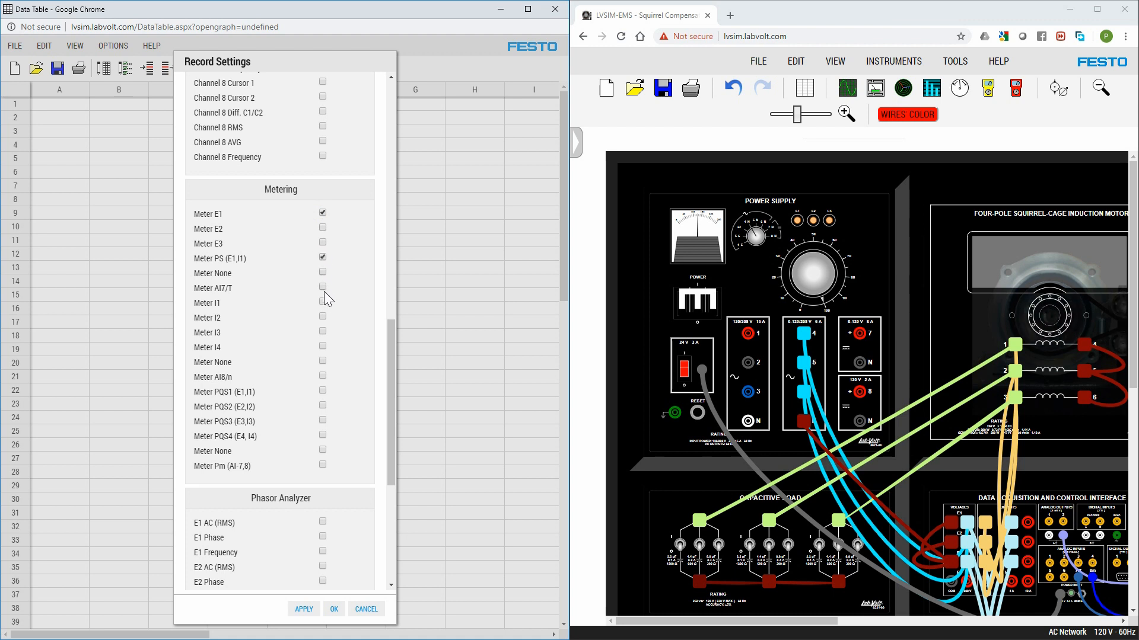
# Step: Also record AI7/T torque, AI8/n speed, PQS1 and Pm, accepting the cleared table
pyautogui.click(322, 376)
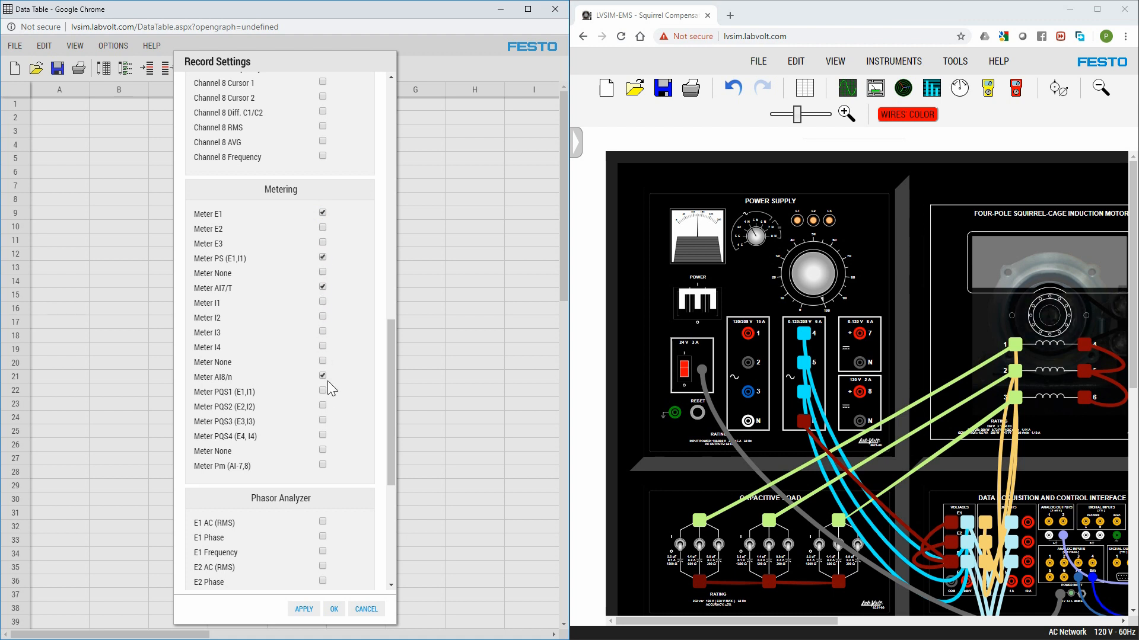
pyautogui.click(322, 391)
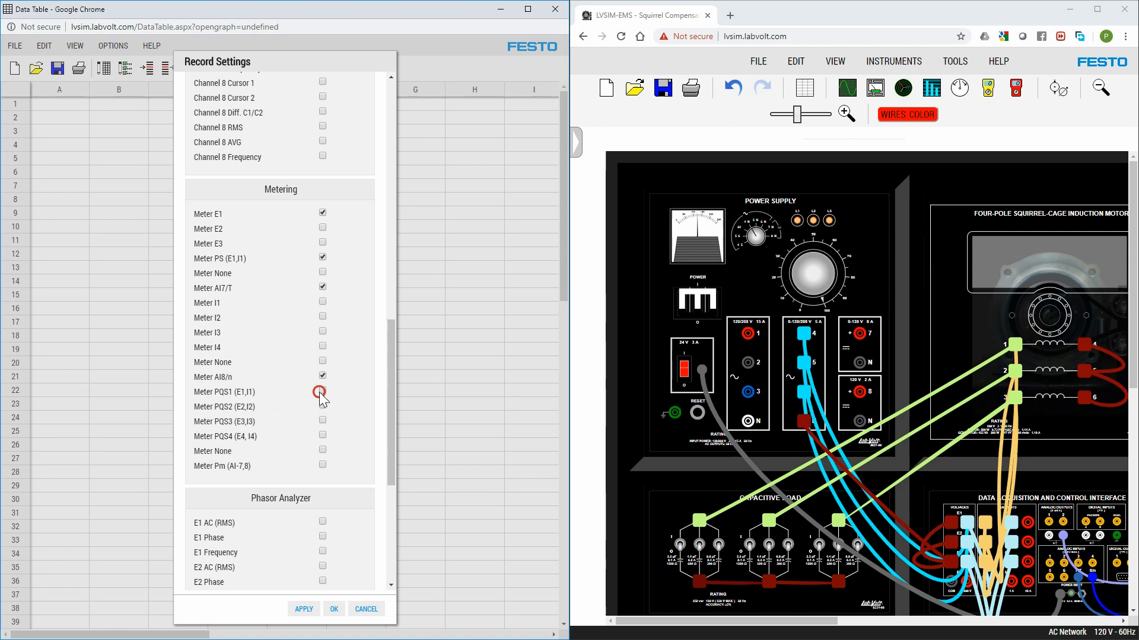
pyautogui.click(322, 392)
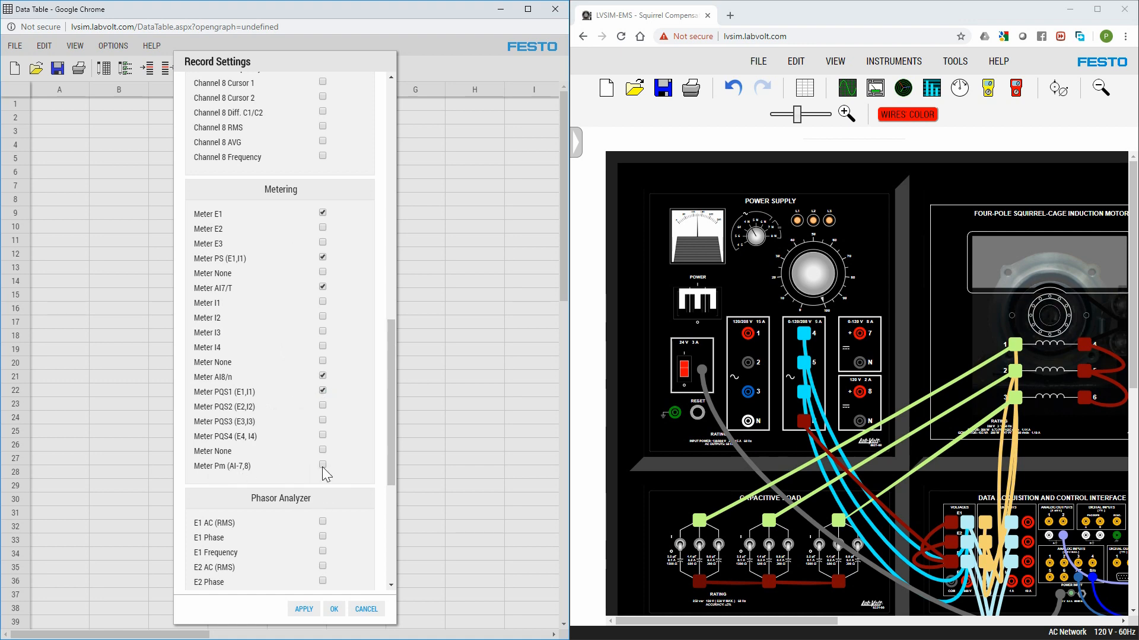
pyautogui.click(323, 464)
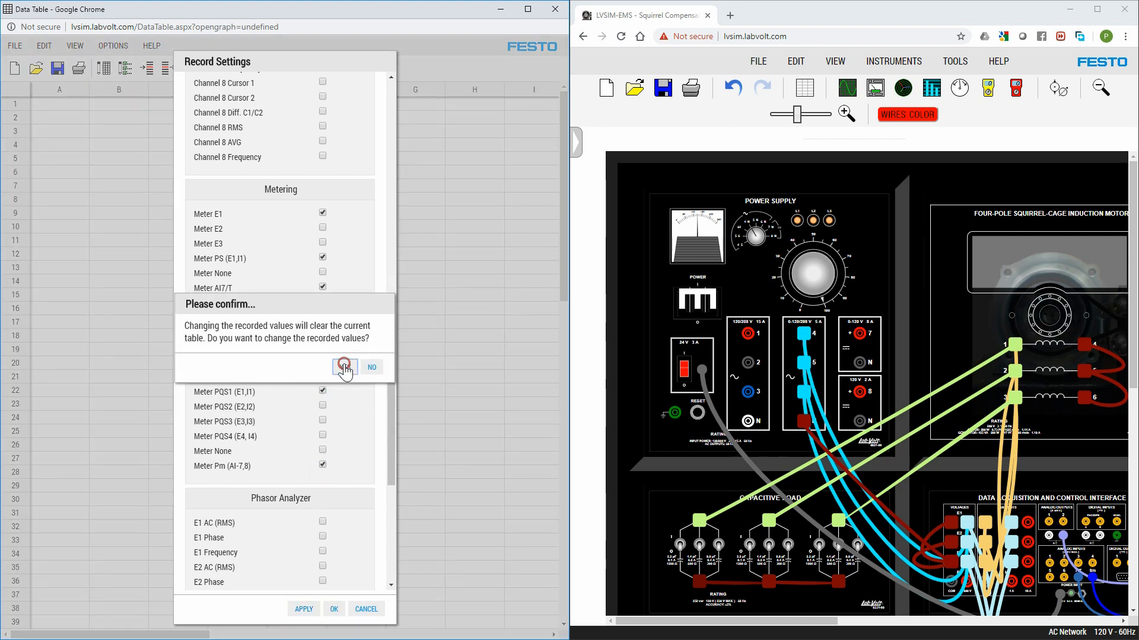
pyautogui.click(345, 367)
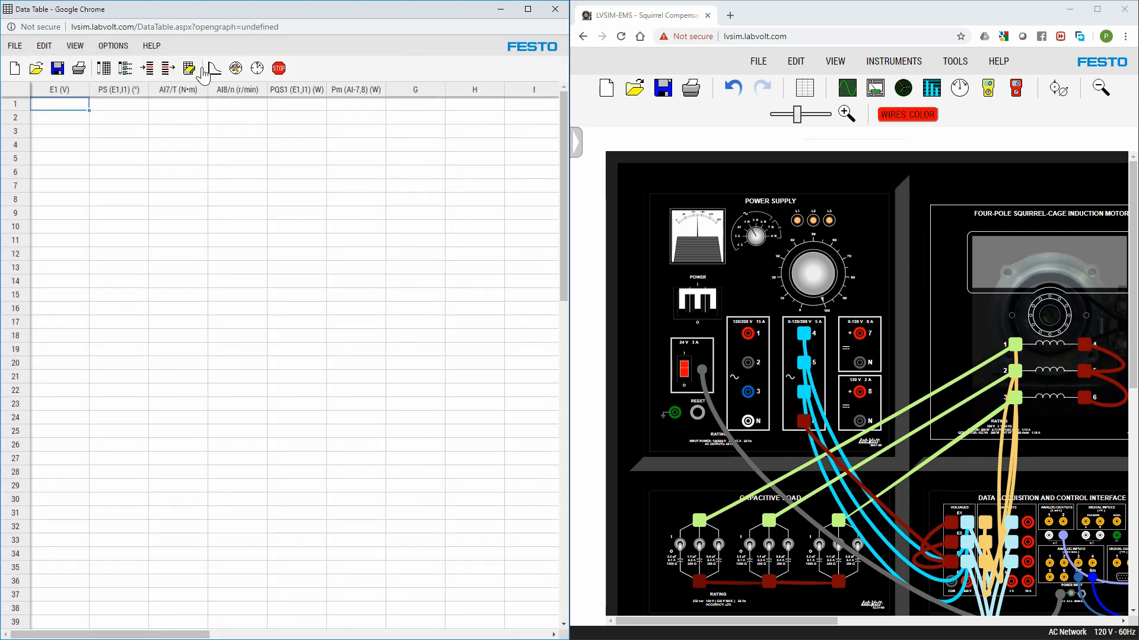
pyautogui.moveTo(105, 67)
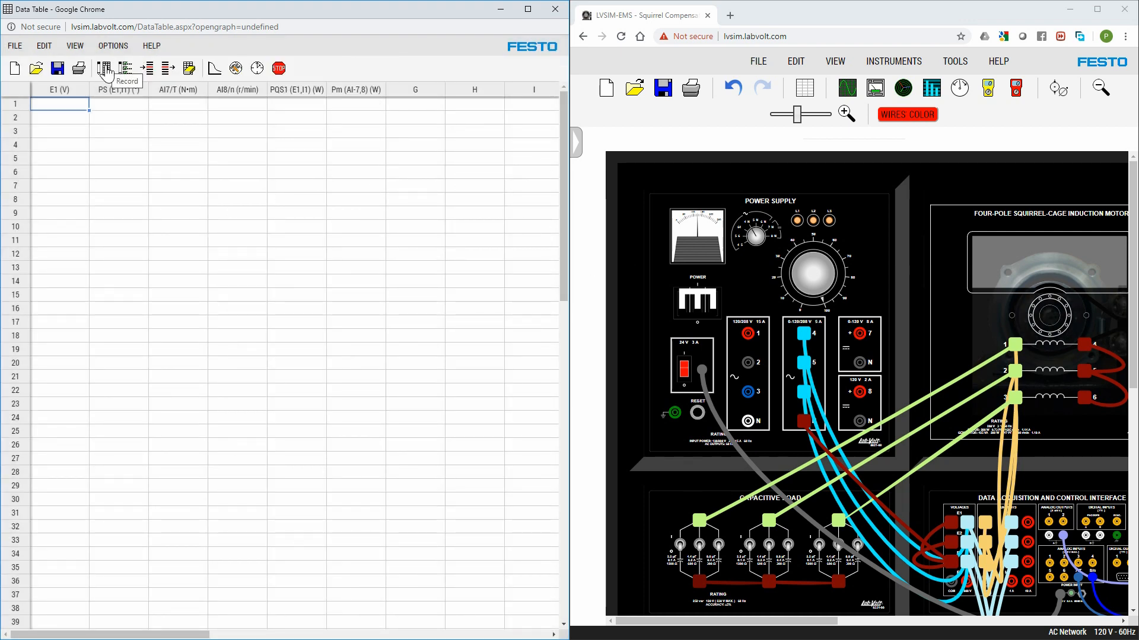
# Step: Record data-table rows of readings after each increase of dynamometer torque
pyautogui.click(104, 67)
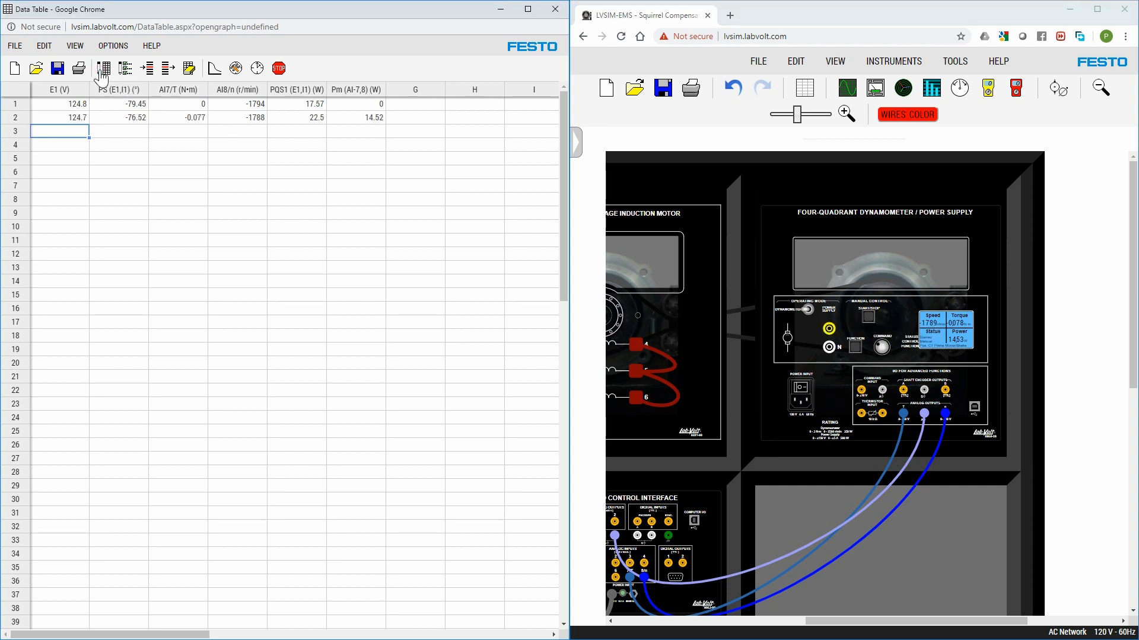
pyautogui.moveTo(881, 348)
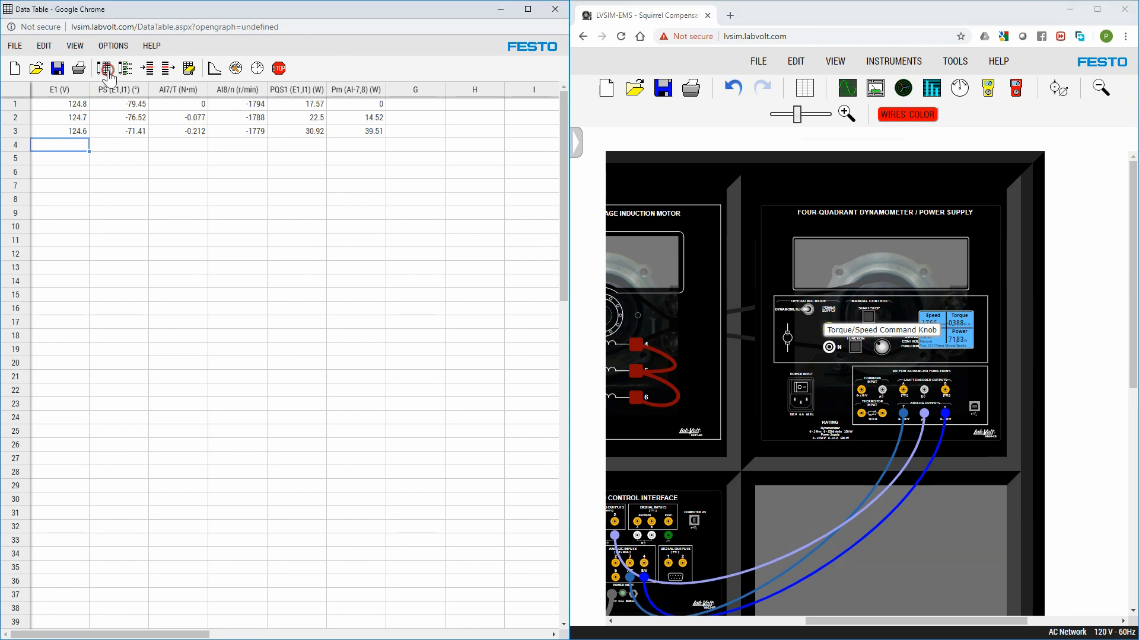
pyautogui.click(105, 68)
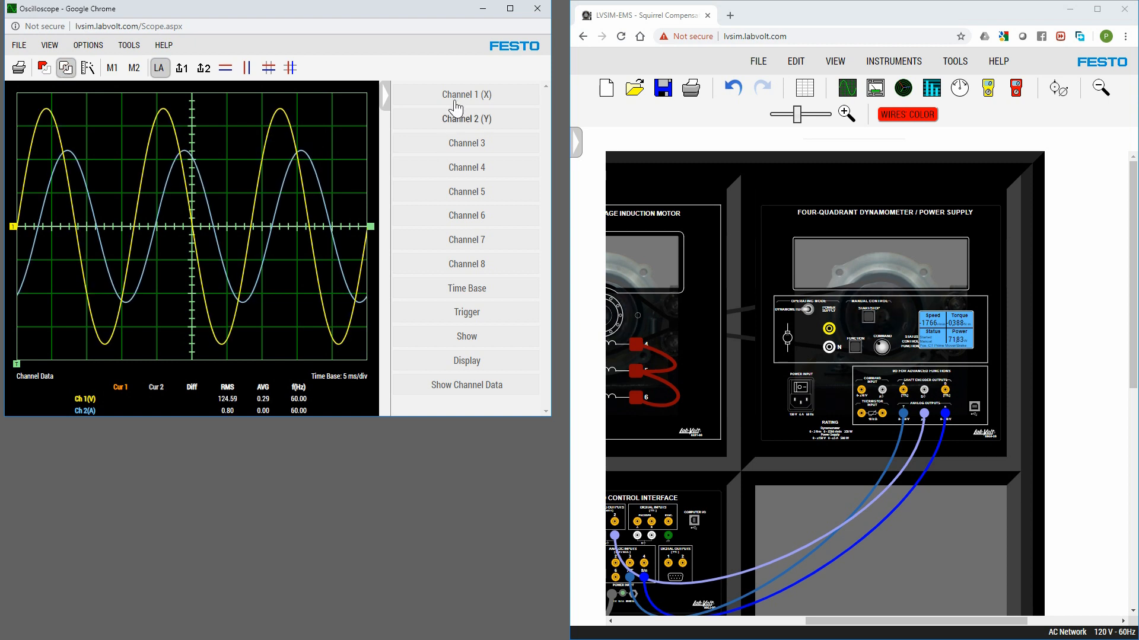
# Step: View the Channel 1 (E1) and Channel 2 (I1) scope settings, then close the oscilloscope
pyautogui.click(466, 94)
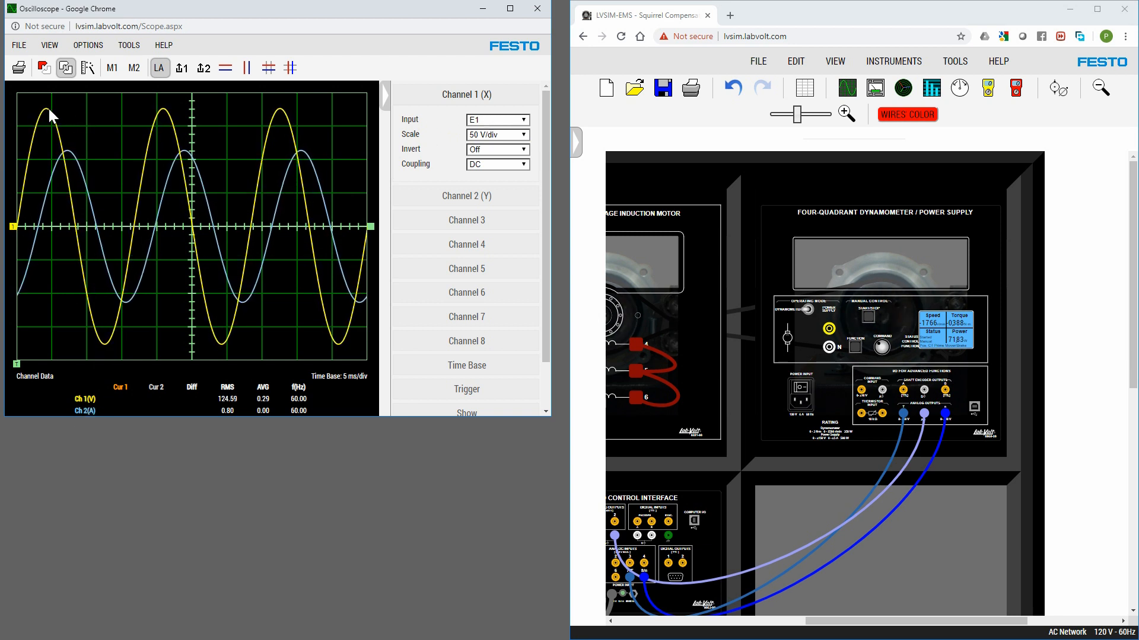
pyautogui.click(467, 196)
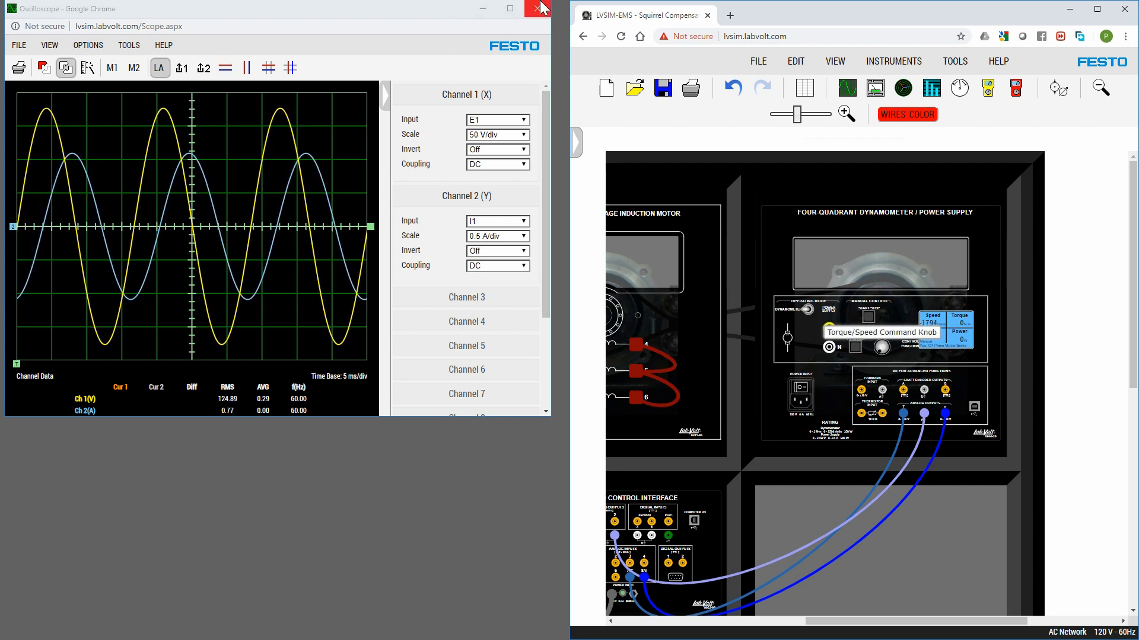
pyautogui.click(541, 8)
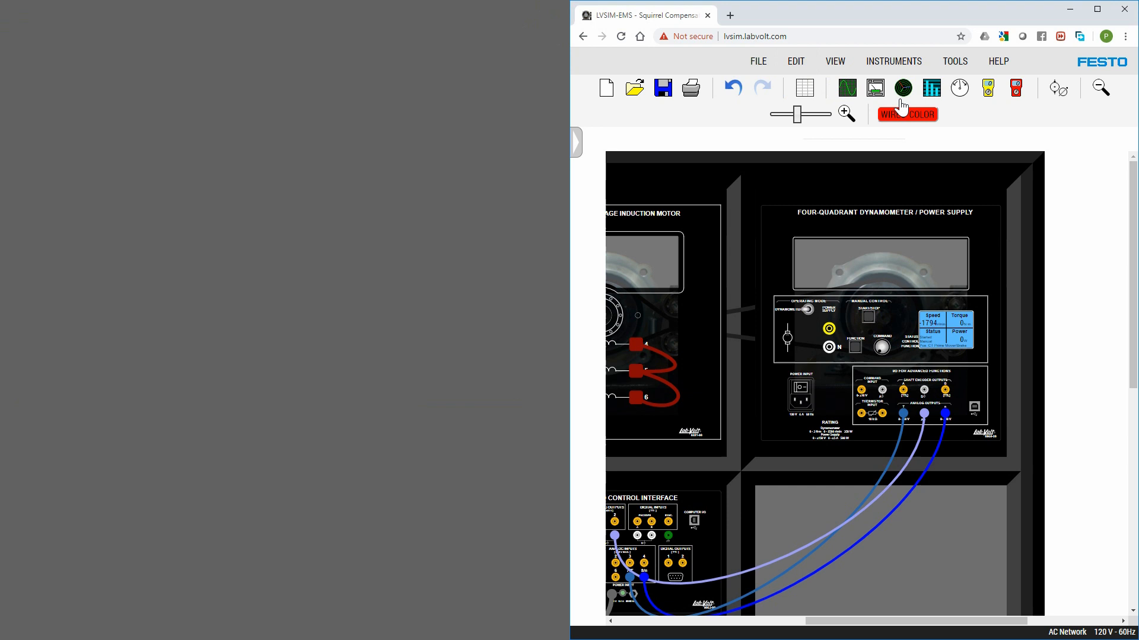
# Step: Bring up the Phasor Analyzer with its diagram expanded to show currents lagging voltages by about 77°
pyautogui.click(901, 86)
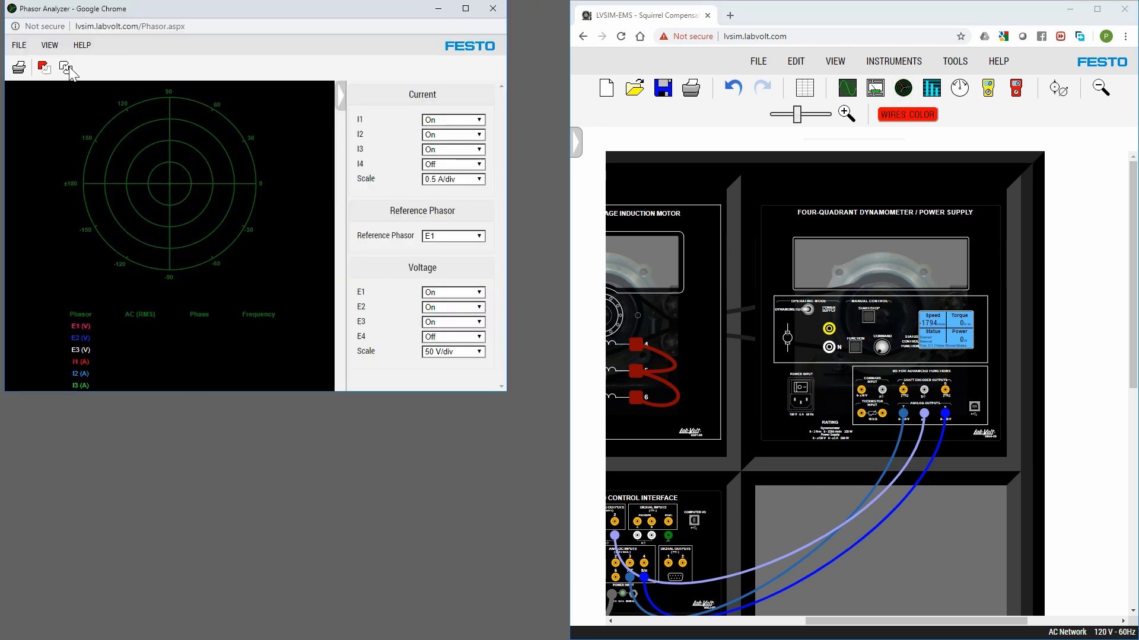
pyautogui.click(66, 67)
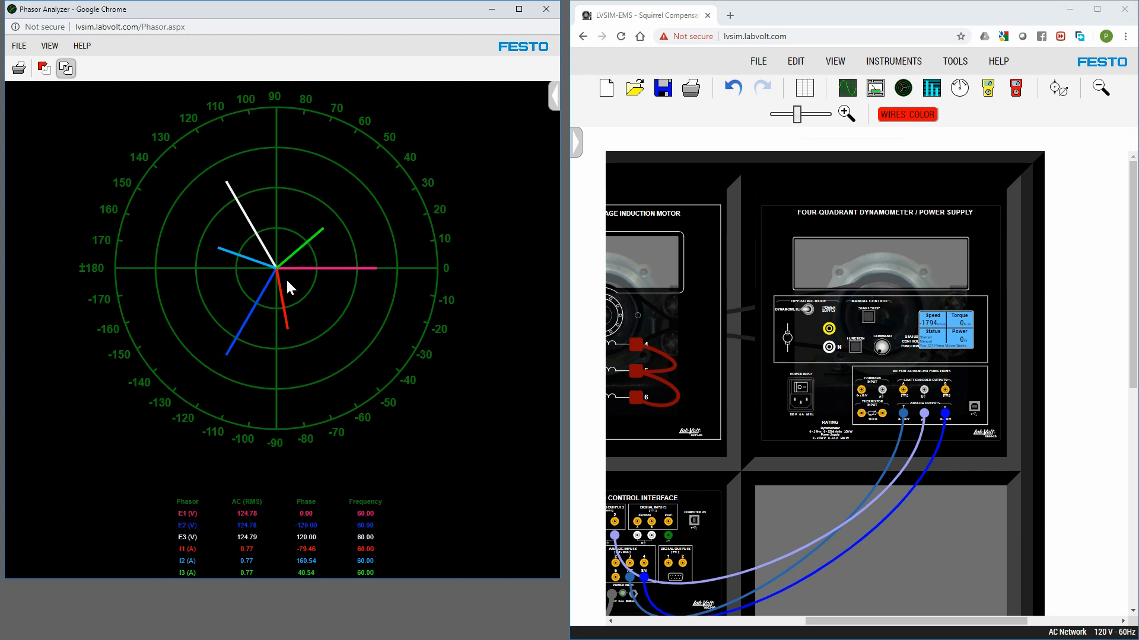
pyautogui.moveTo(260, 305)
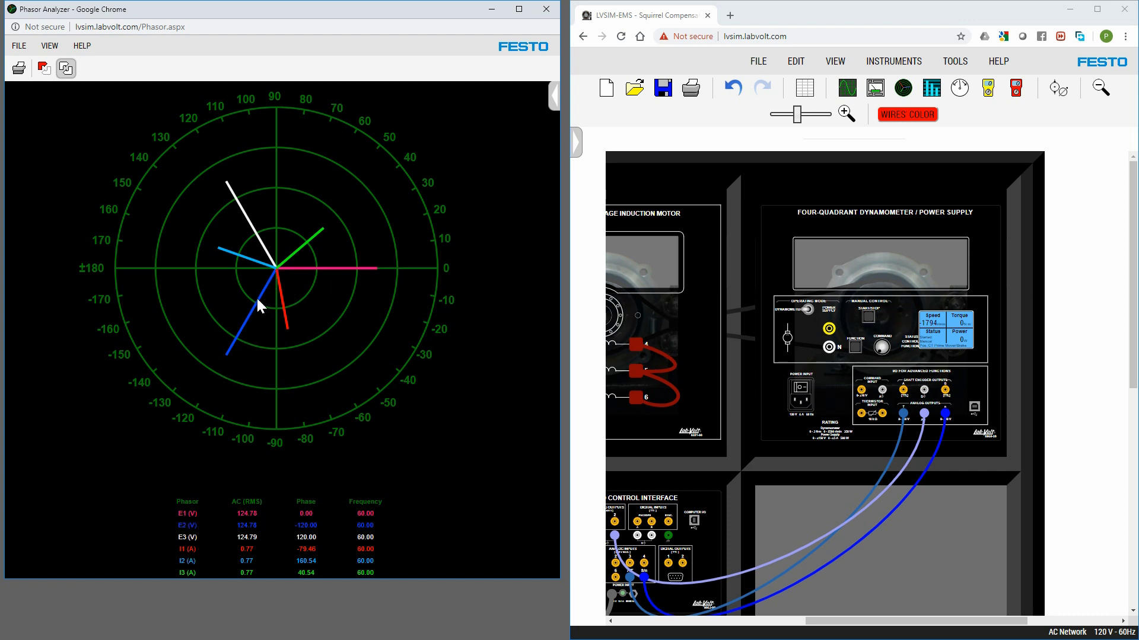
pyautogui.moveTo(225, 224)
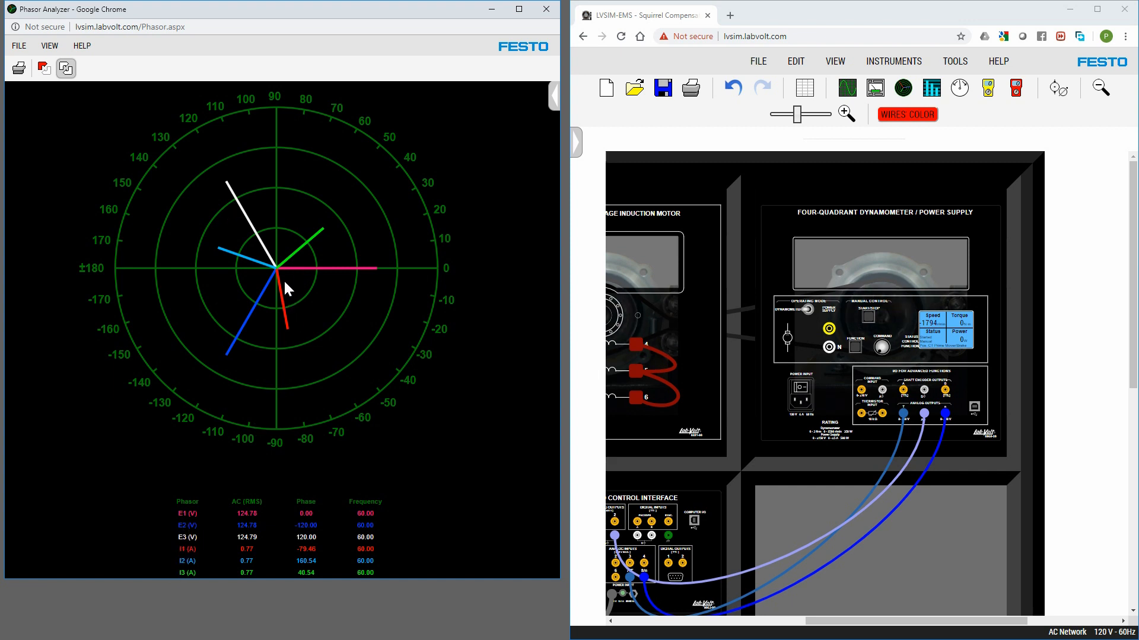
pyautogui.moveTo(287, 451)
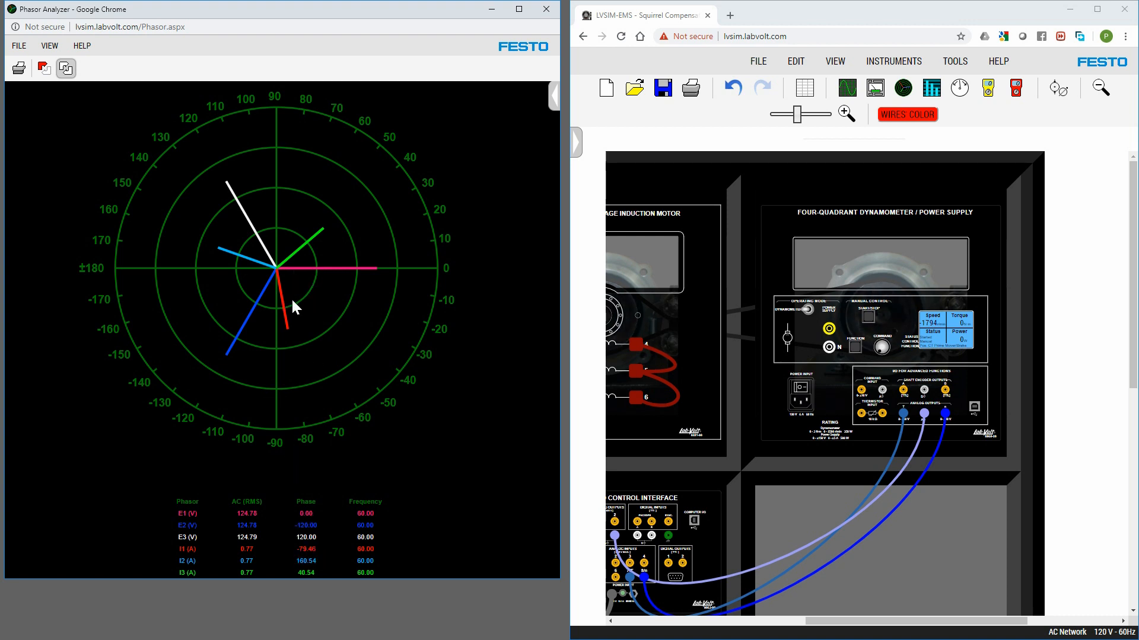
pyautogui.moveTo(316, 325)
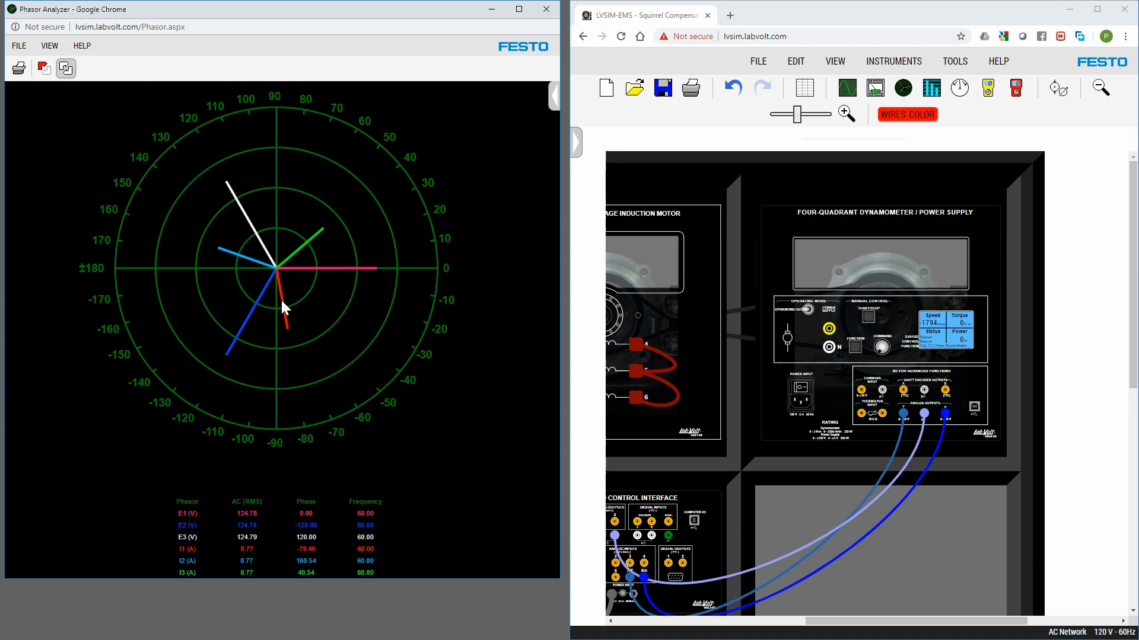
pyautogui.moveTo(280, 338)
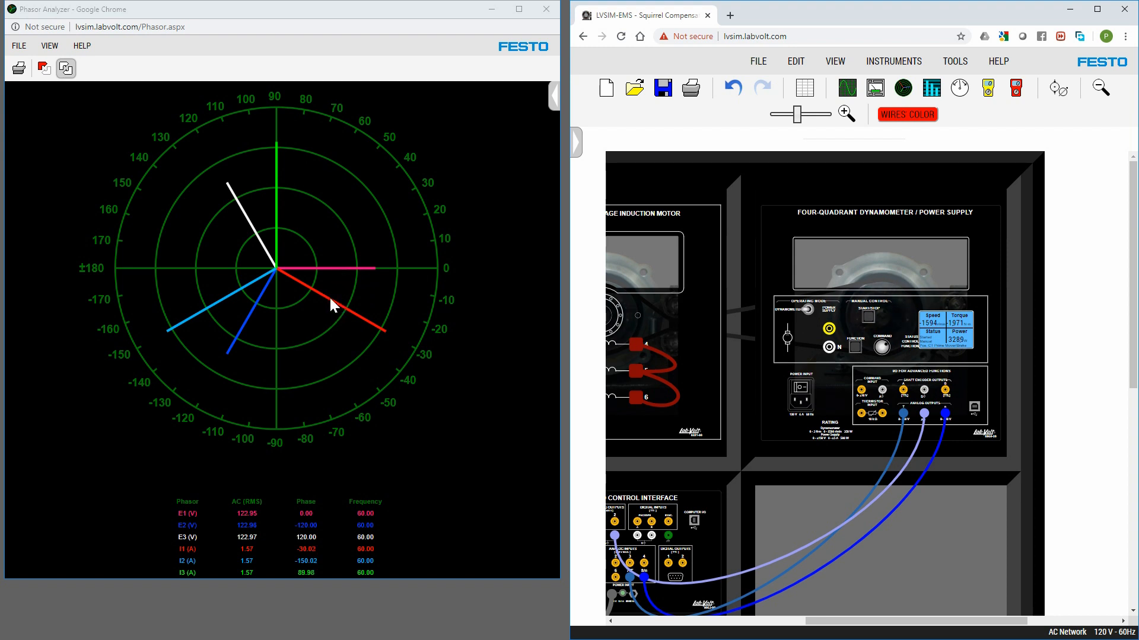
pyautogui.moveTo(376, 339)
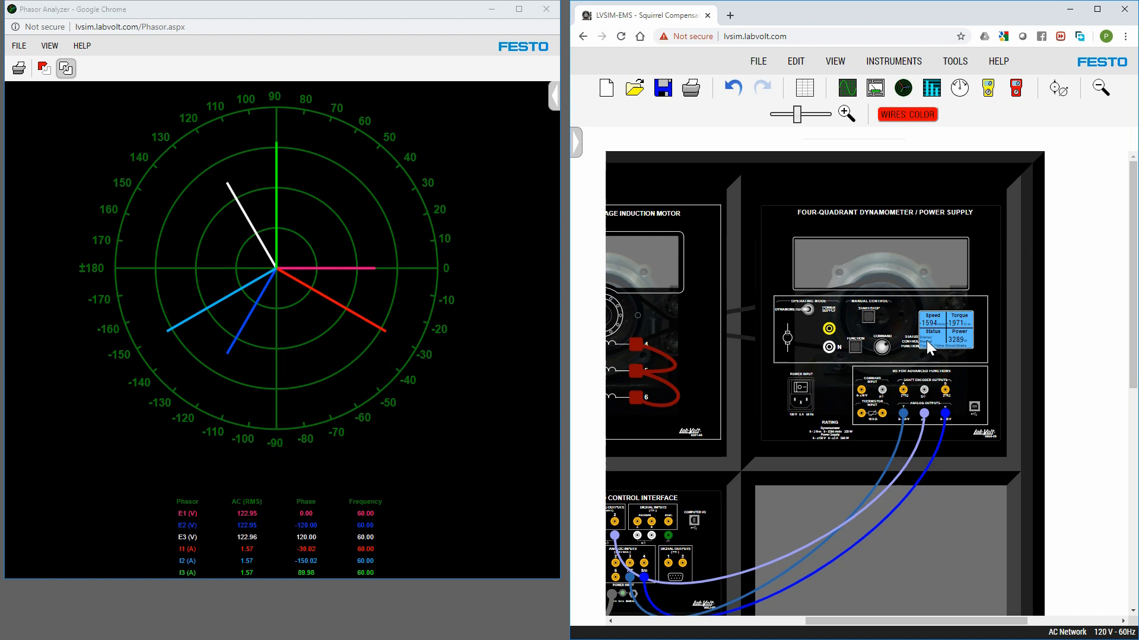
pyautogui.moveTo(865, 301)
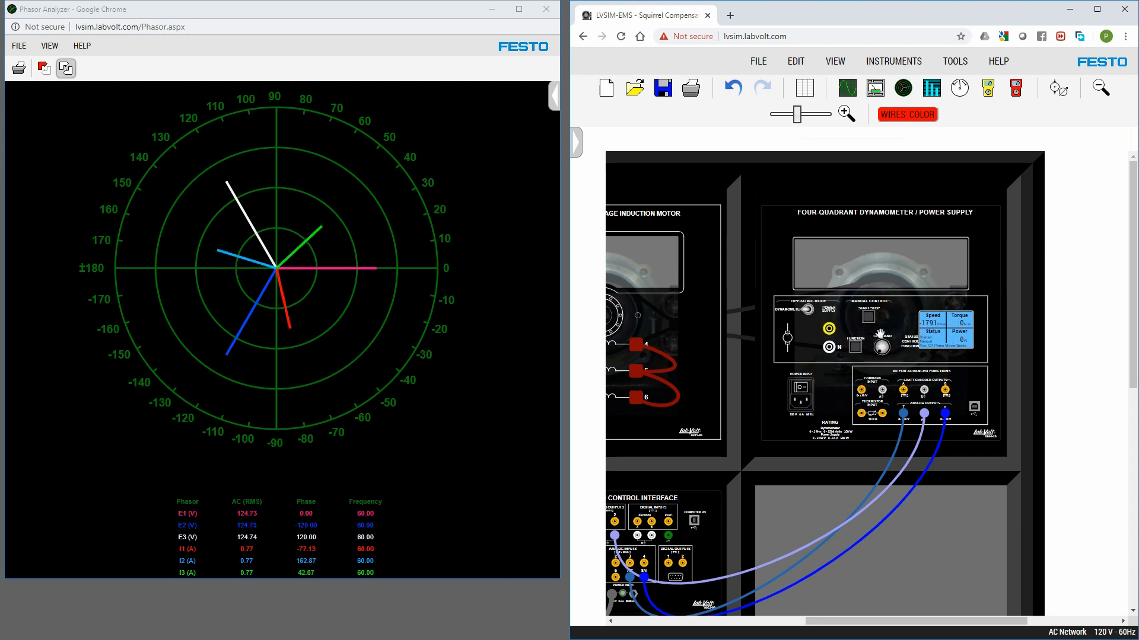
pyautogui.moveTo(826, 347)
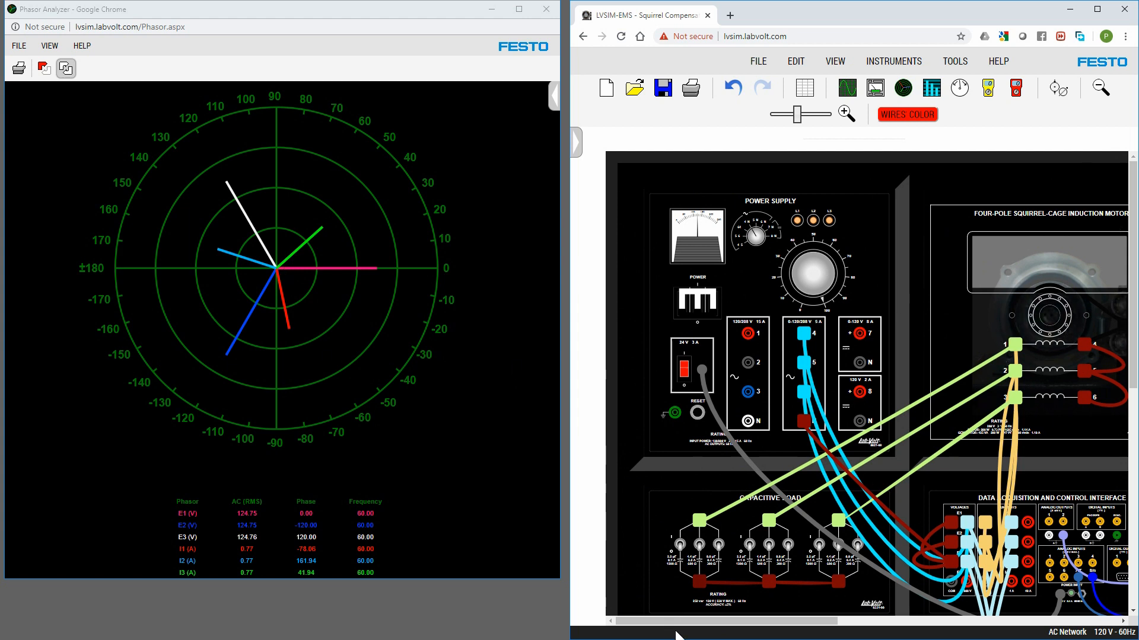
pyautogui.moveTo(678, 548)
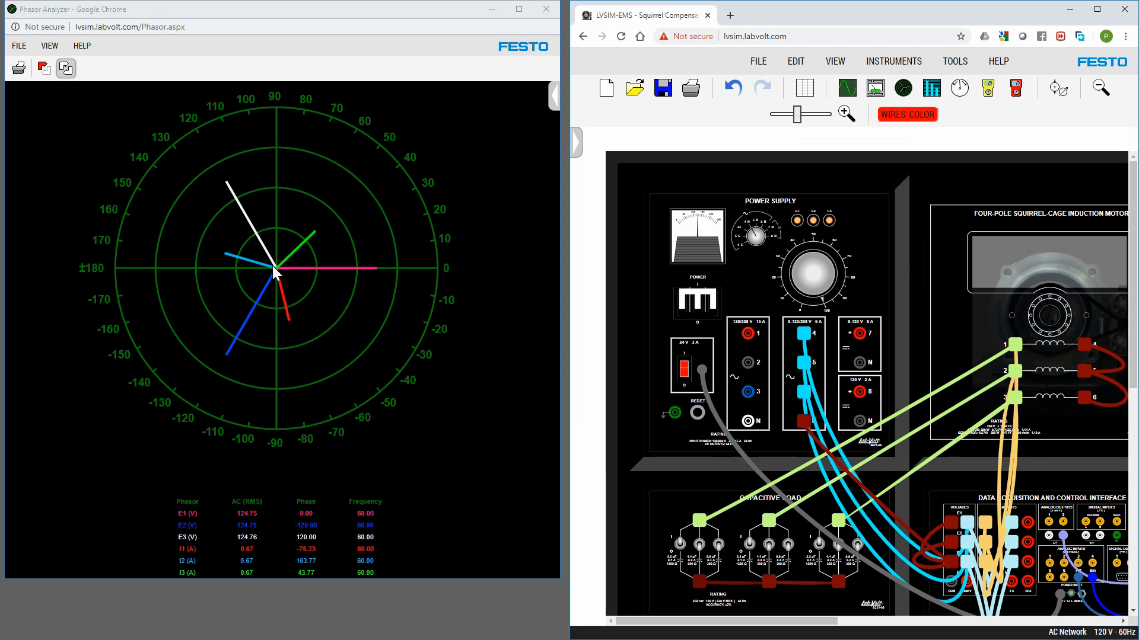
pyautogui.moveTo(283, 216)
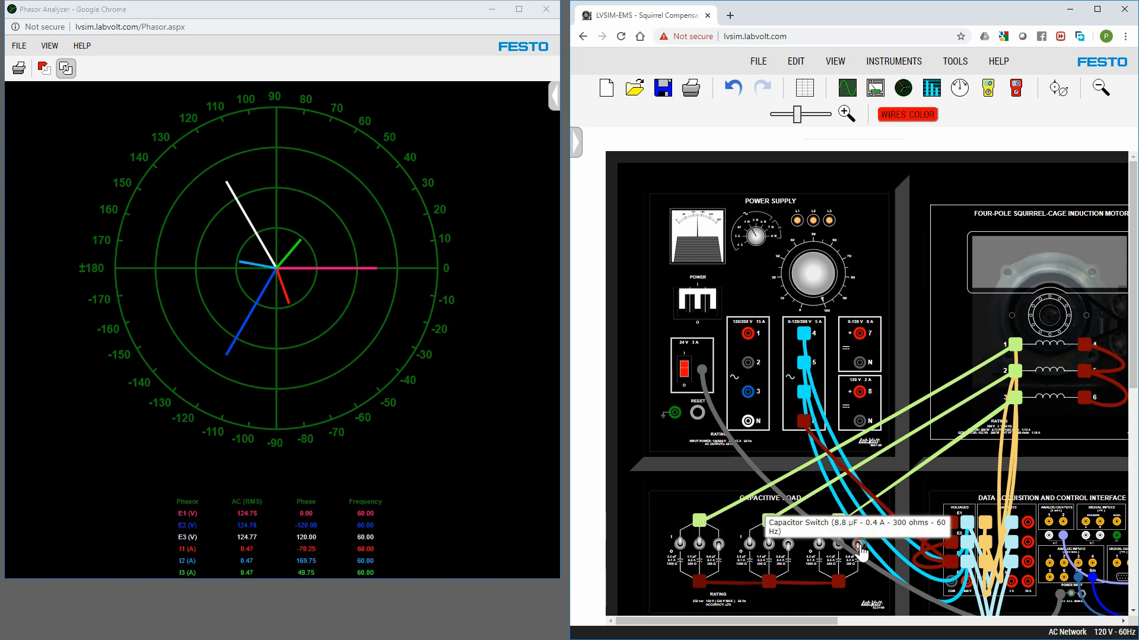
# Step: Switch the 8.8 µF and 2.2 µF capacitor sections in parallel with the motor
pyautogui.click(716, 544)
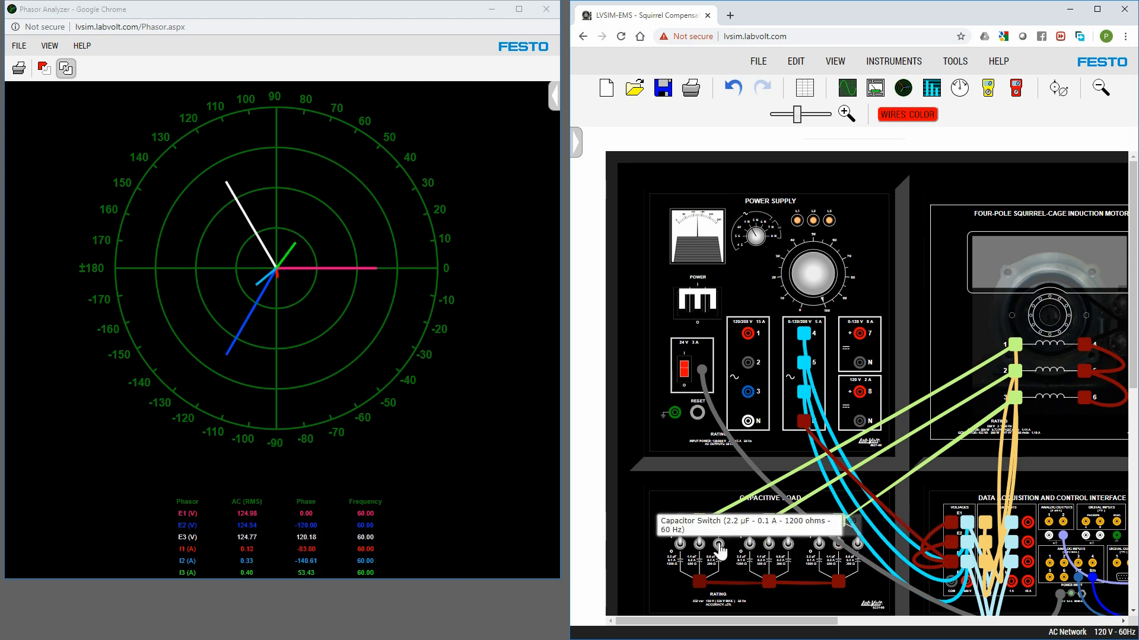
pyautogui.click(719, 546)
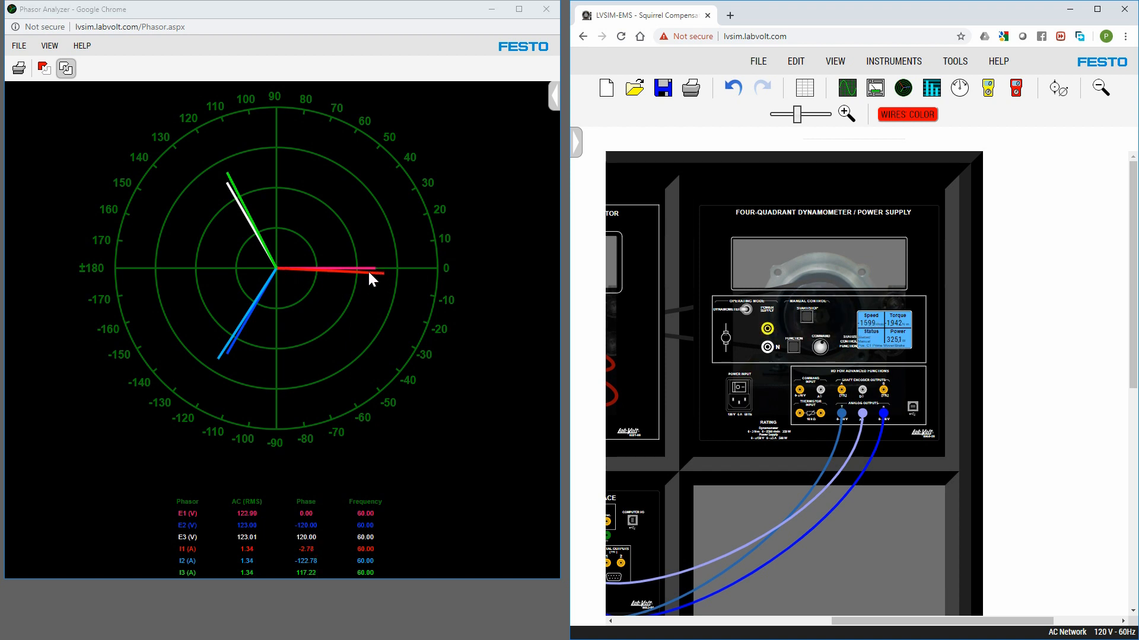
pyautogui.moveTo(383, 287)
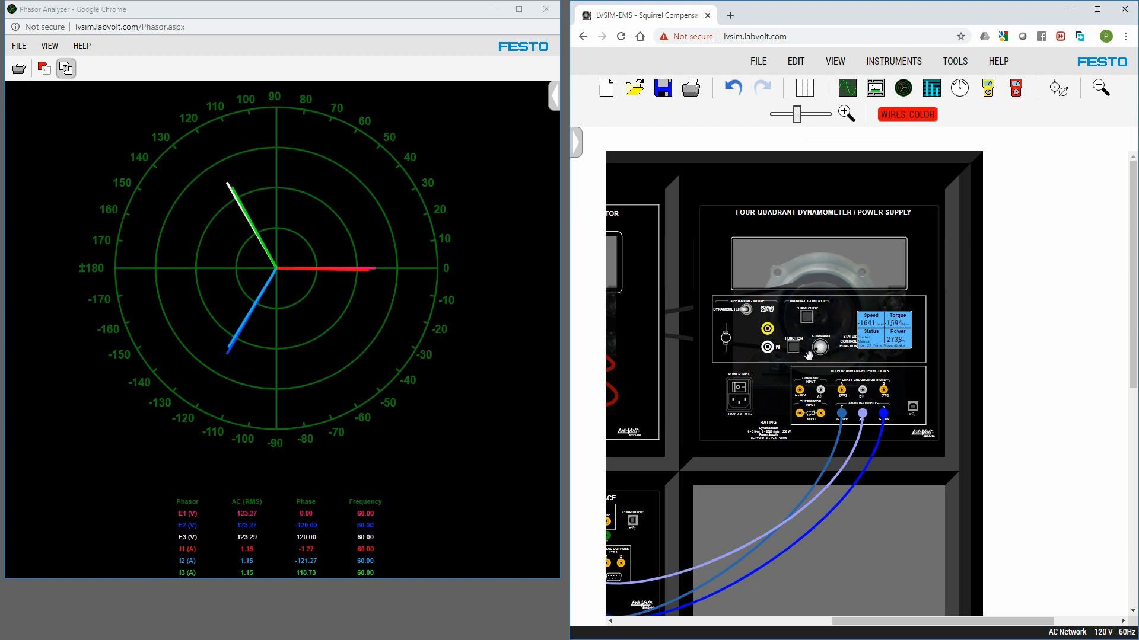
pyautogui.moveTo(815, 347)
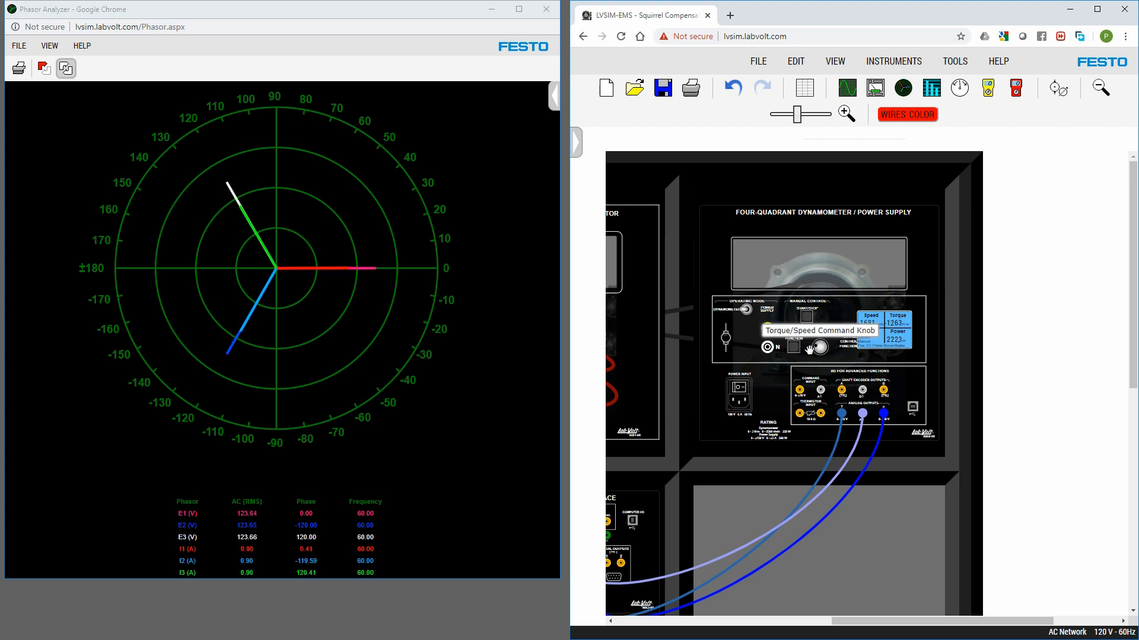